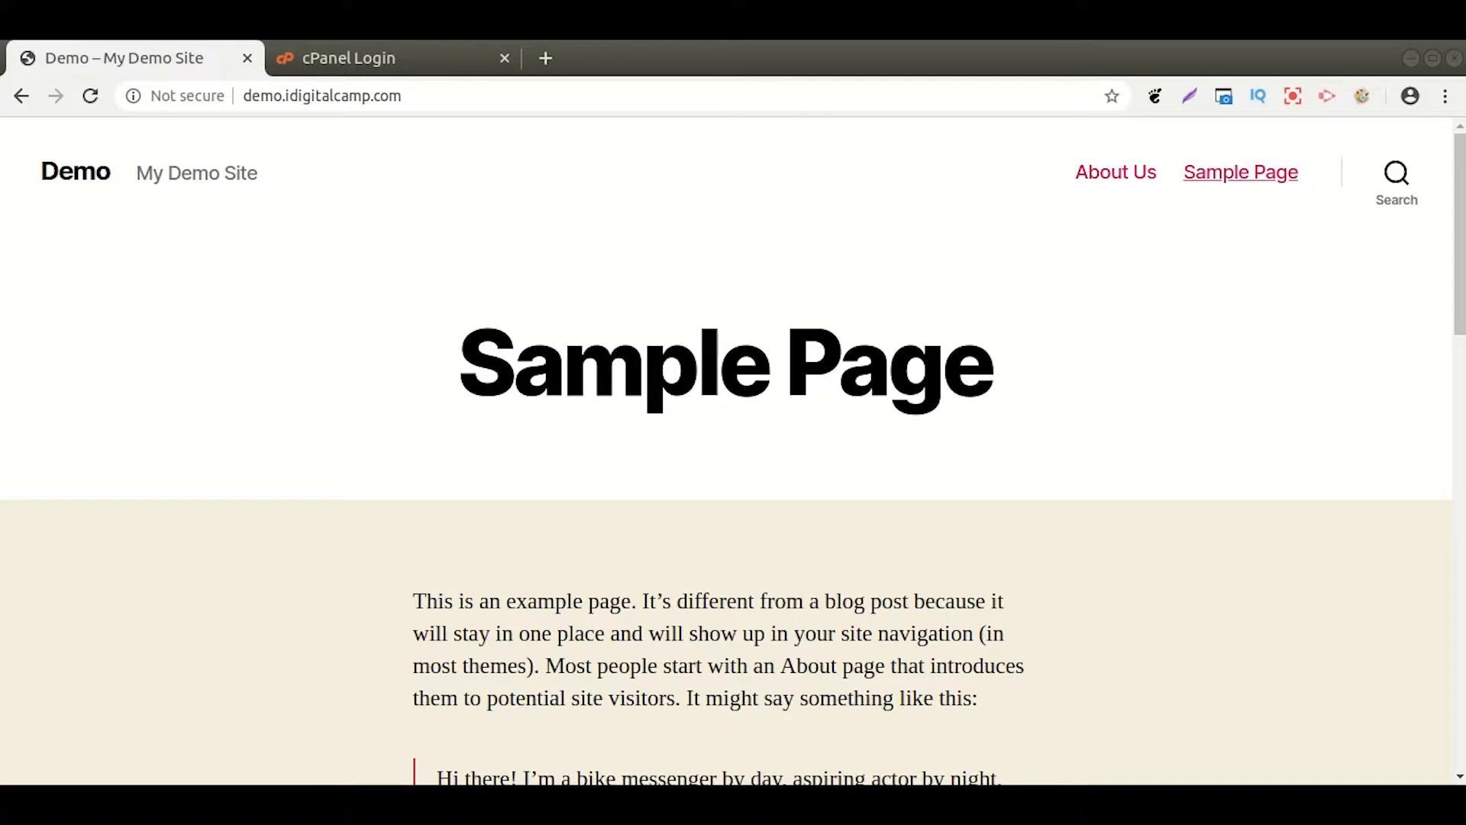
pyautogui.moveTo(168, 245)
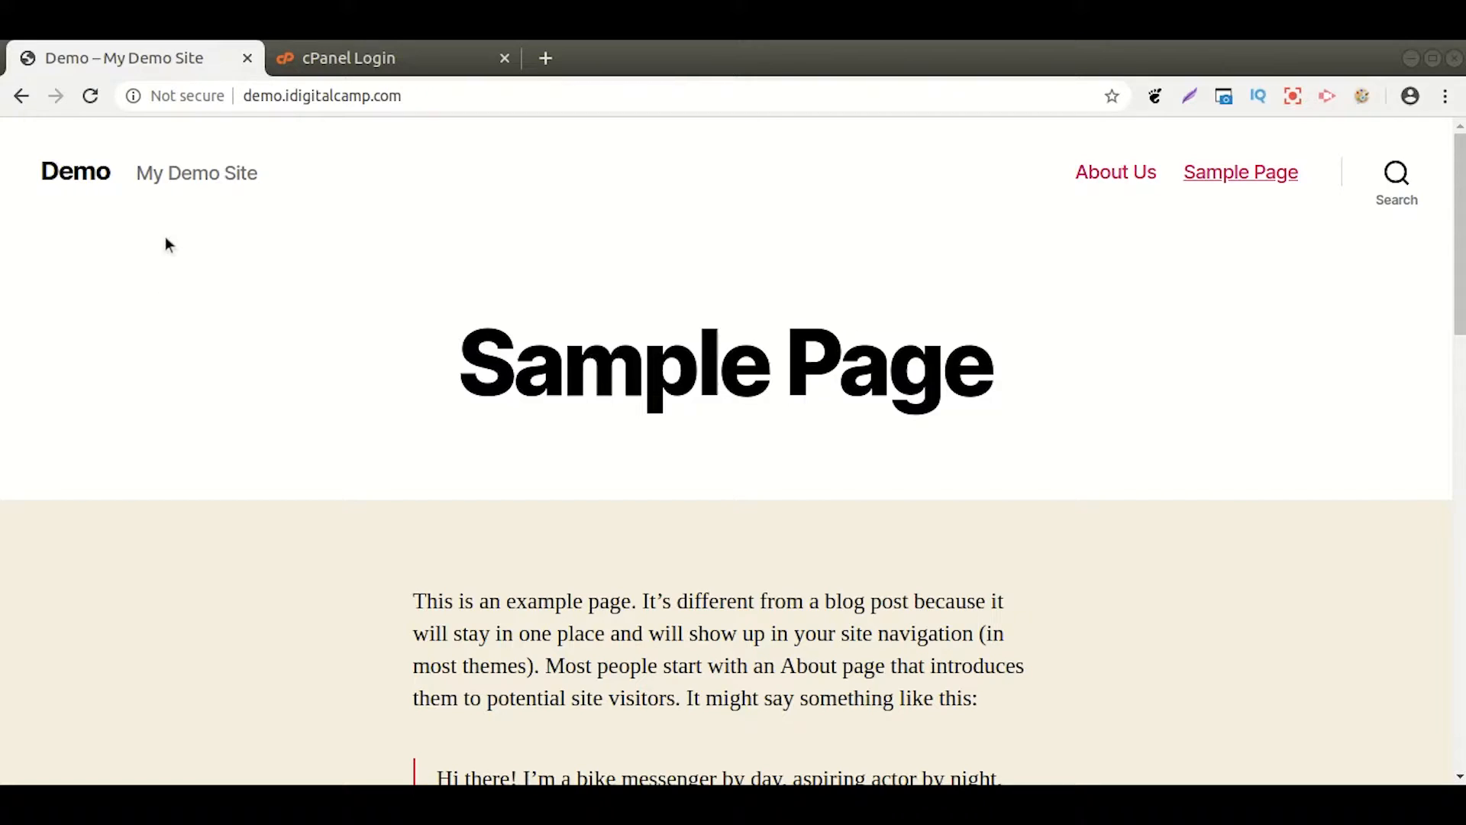
pyautogui.moveTo(483, 484)
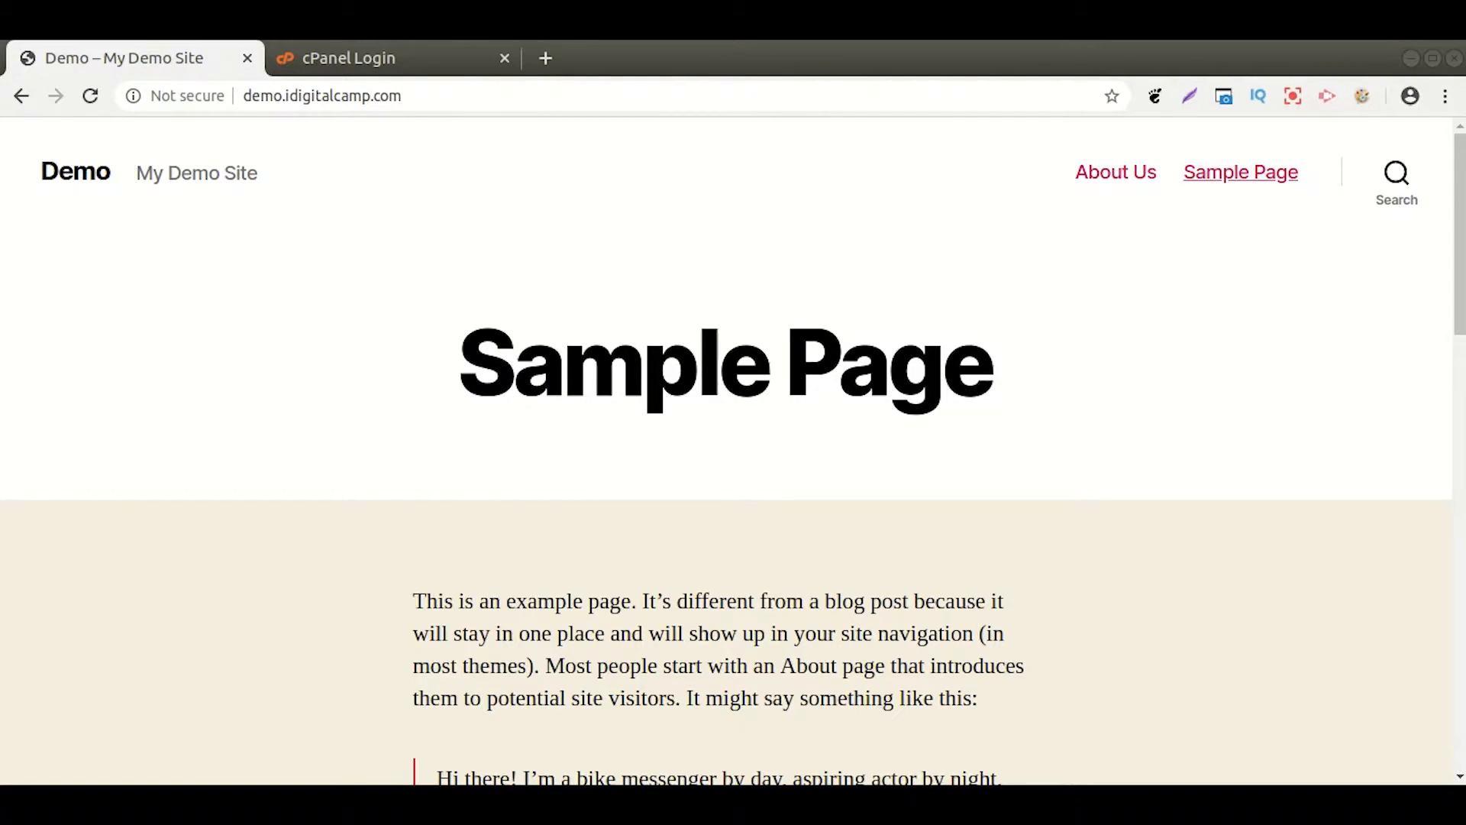
# Step: Confirm the demo site's connection shows not secure, then go to the cPanel login page
pyautogui.click(186, 94)
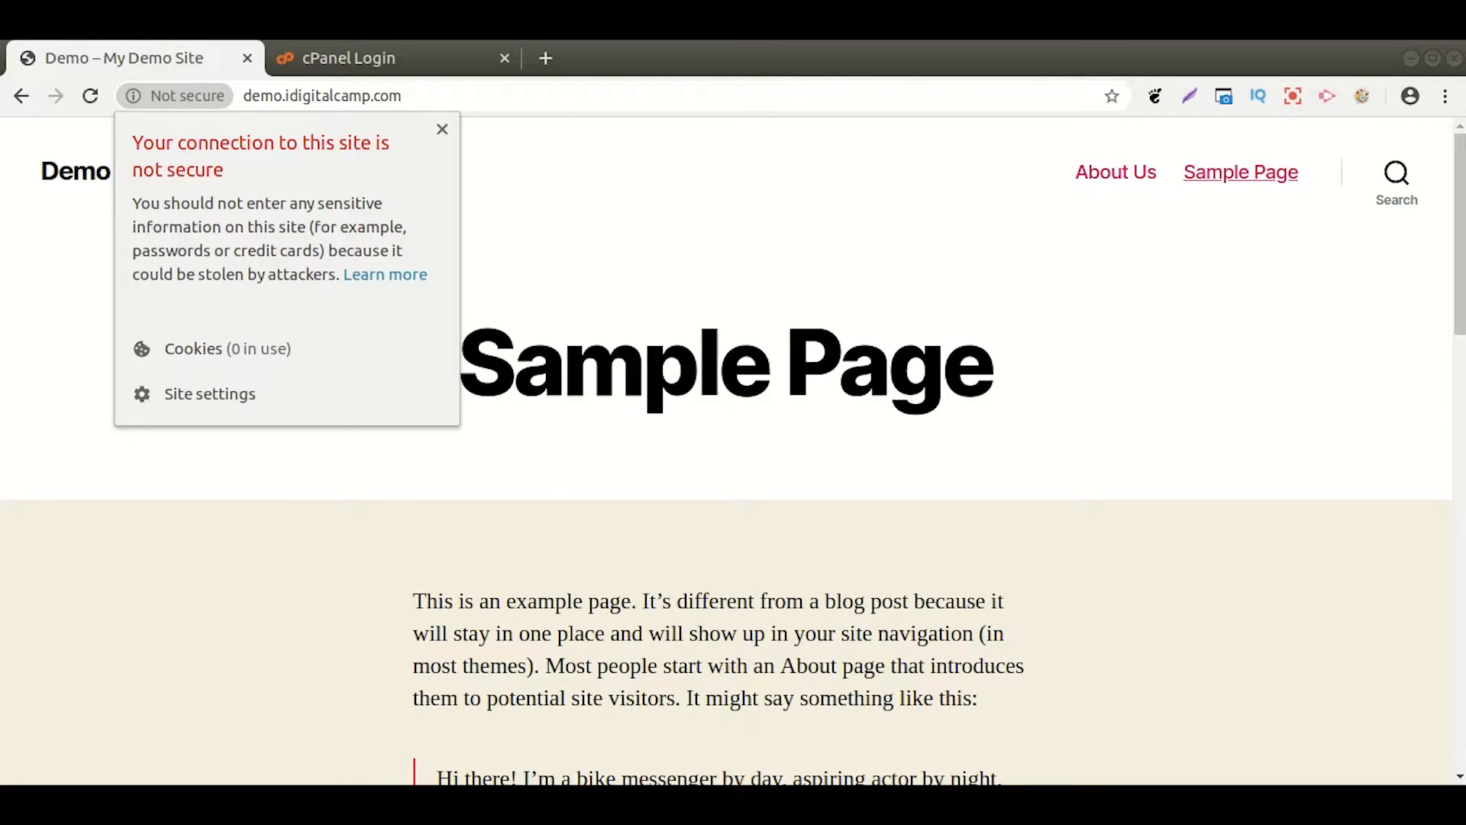
pyautogui.click(348, 58)
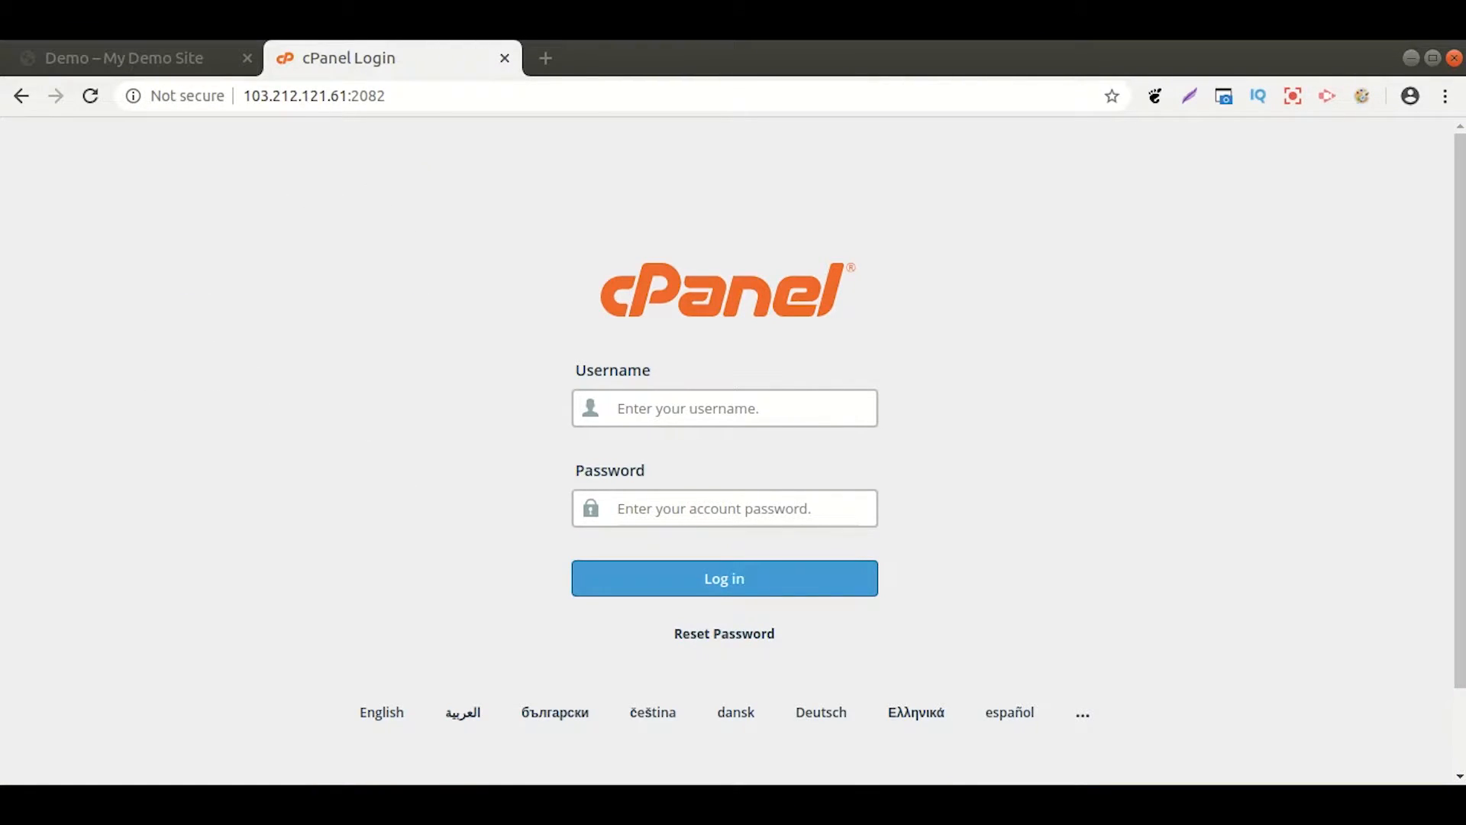
pyautogui.click(724, 407)
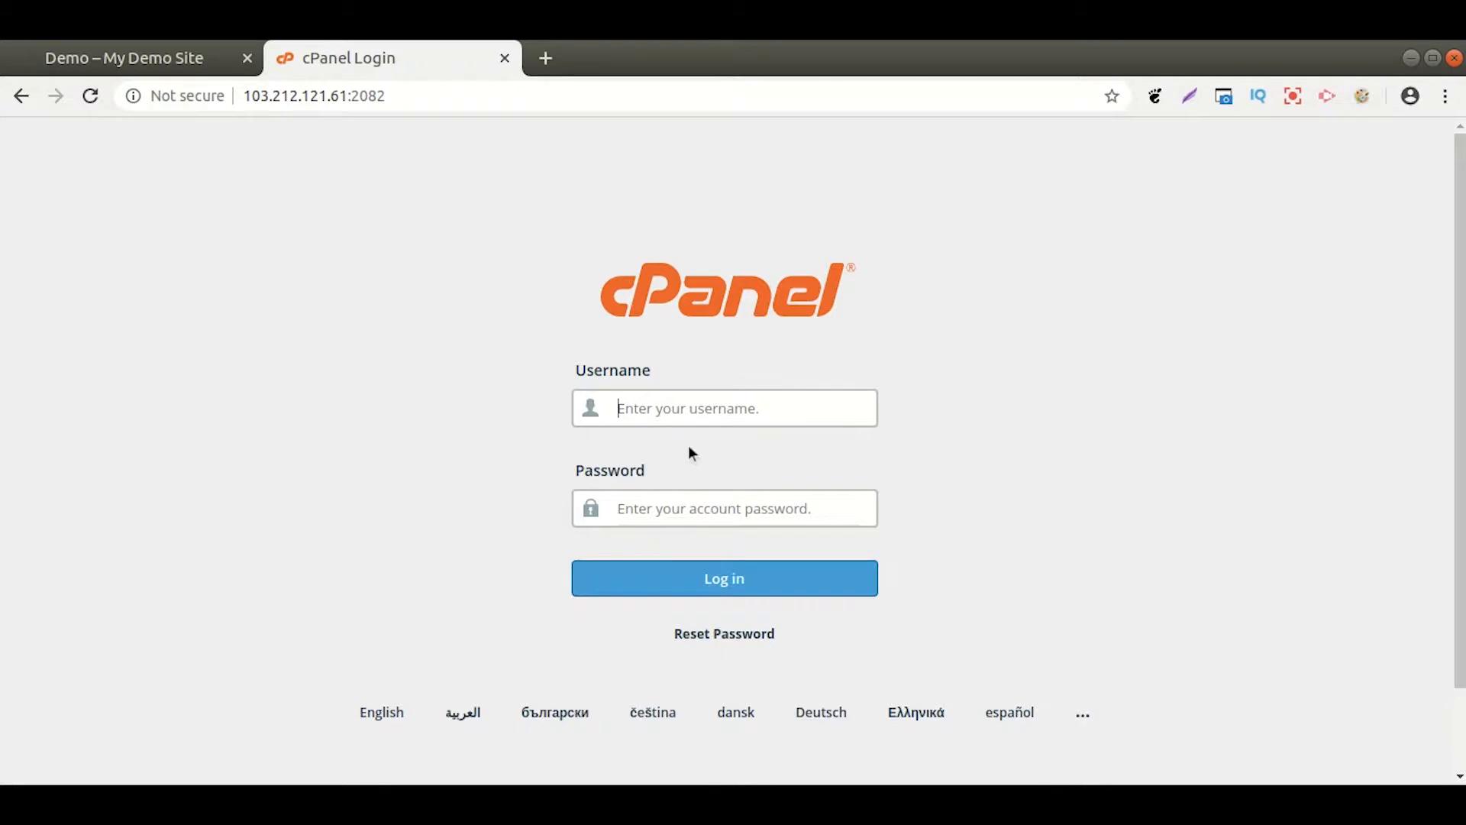
pyautogui.write('zdvmmxqa')
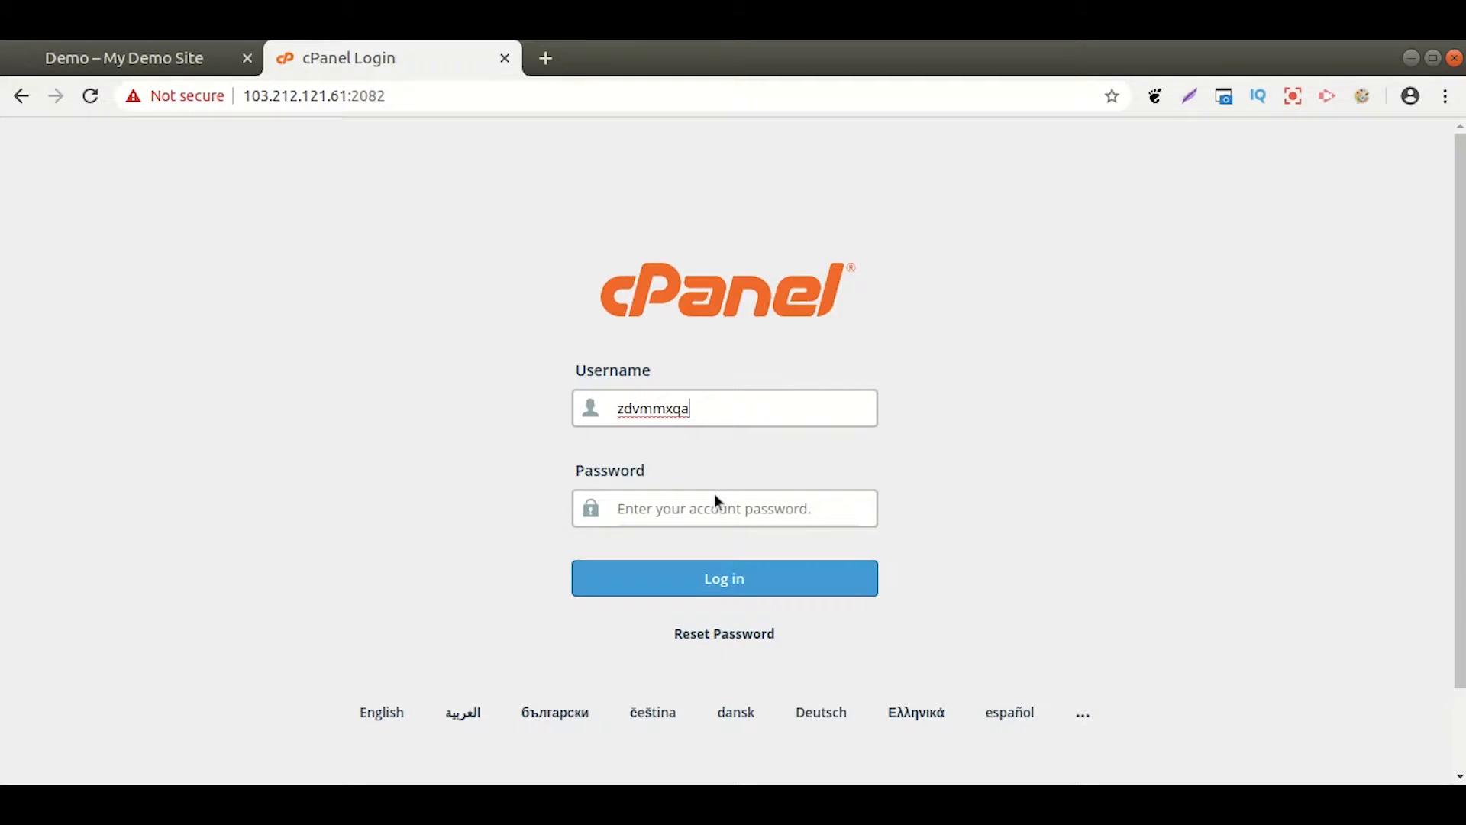
pyautogui.click(723, 578)
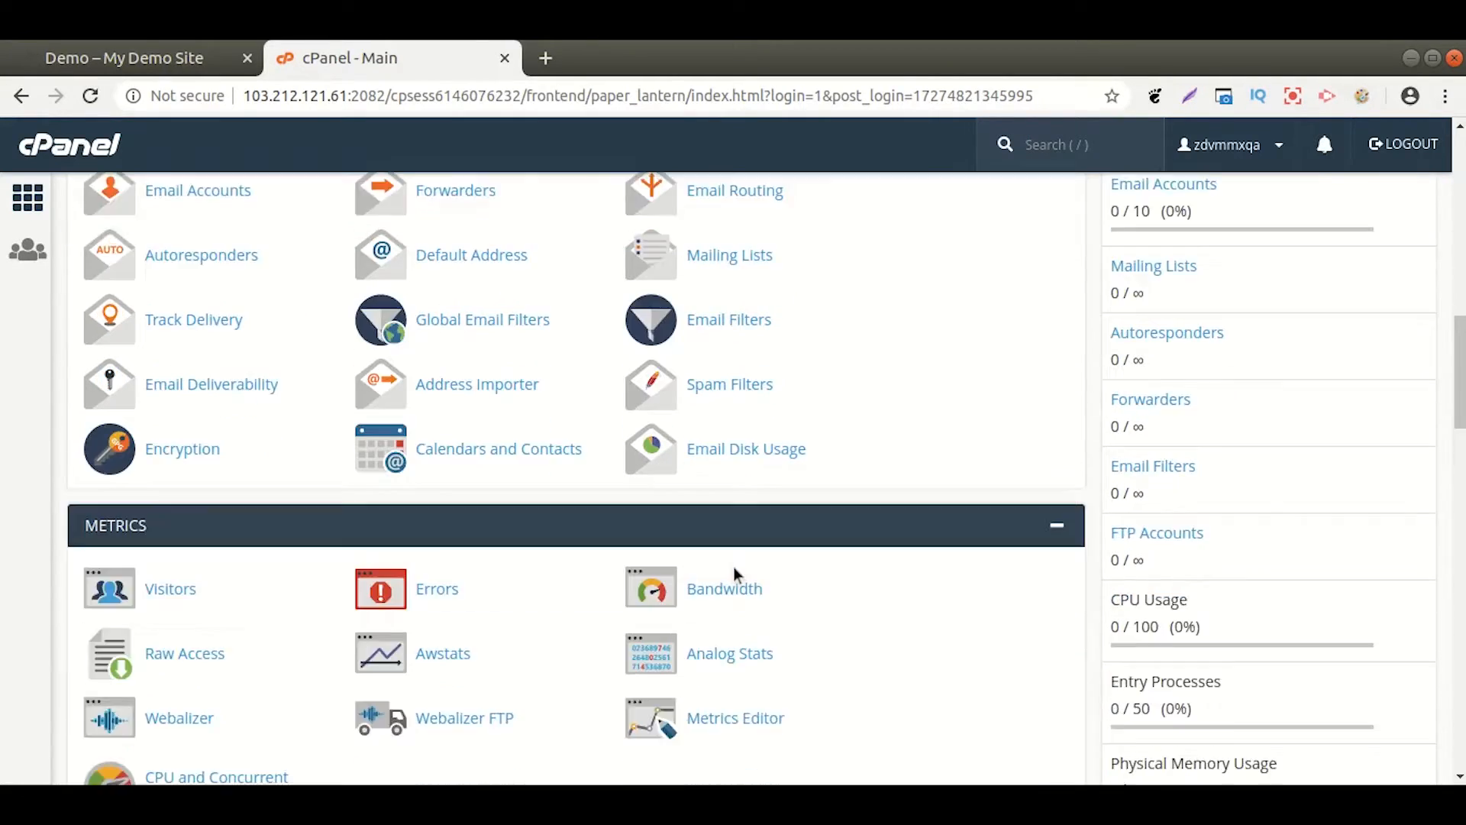
pyautogui.scroll(-3)
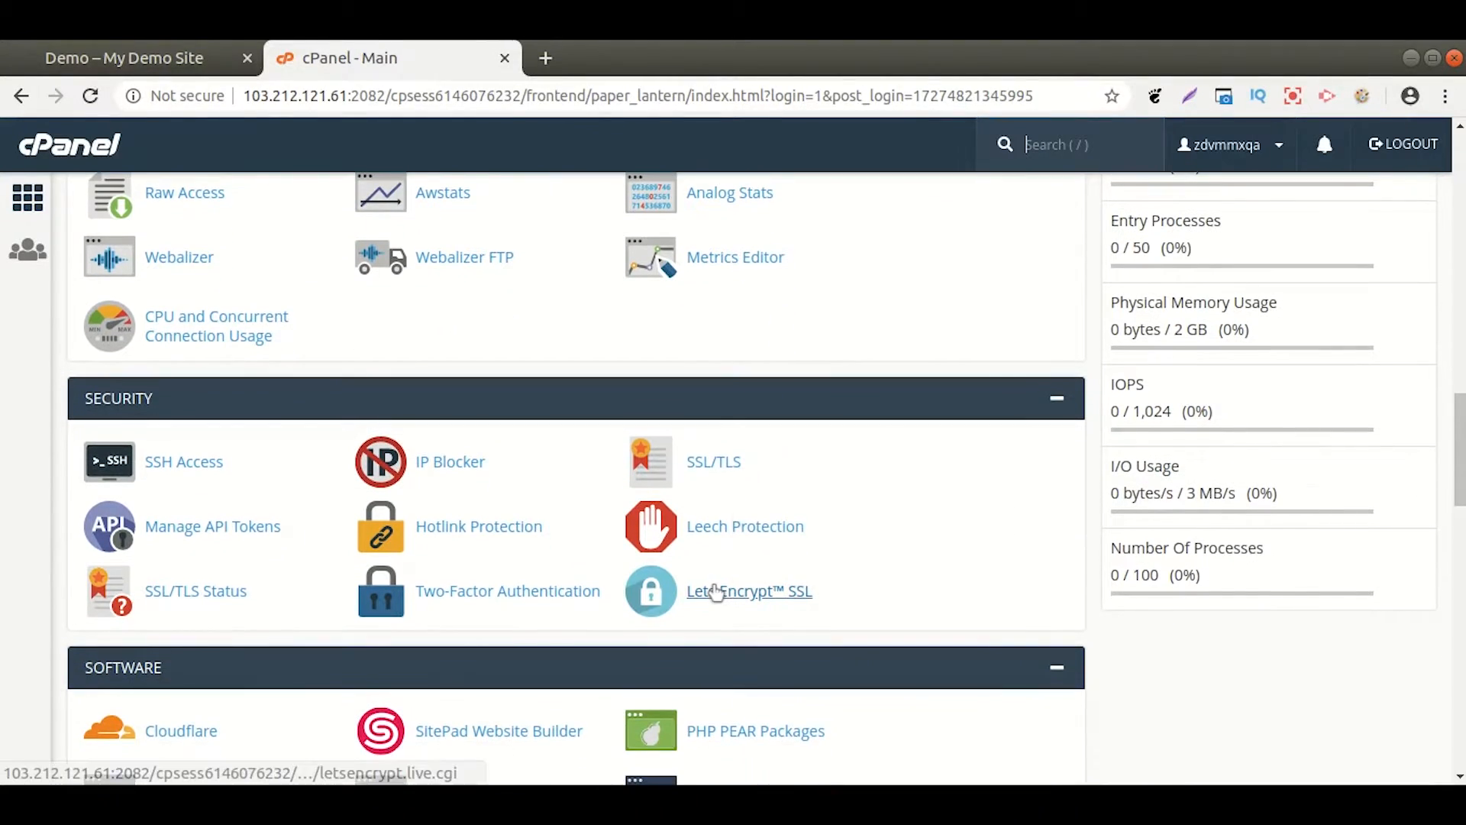
pyautogui.click(748, 589)
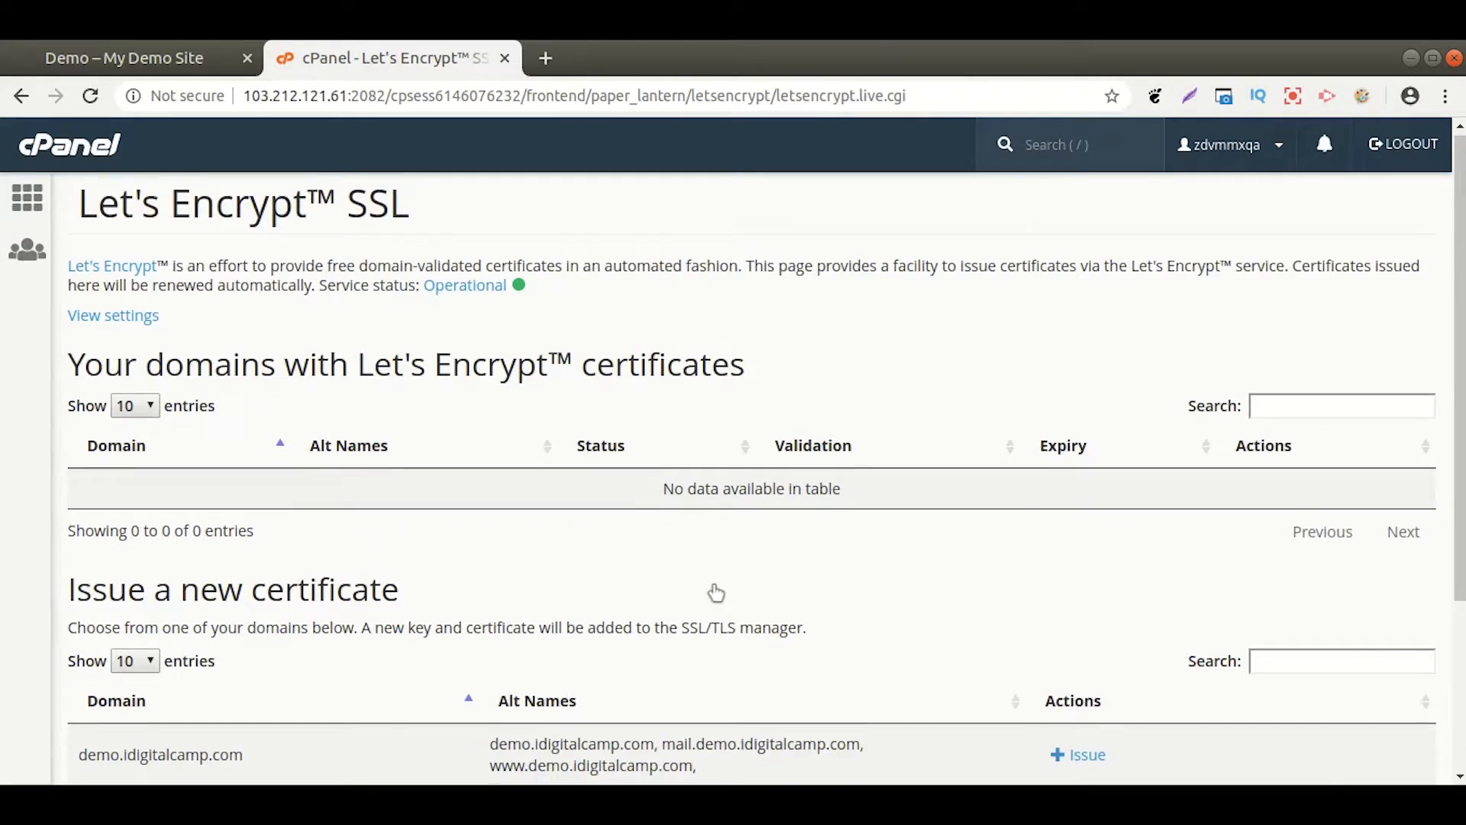
pyautogui.scroll(-3)
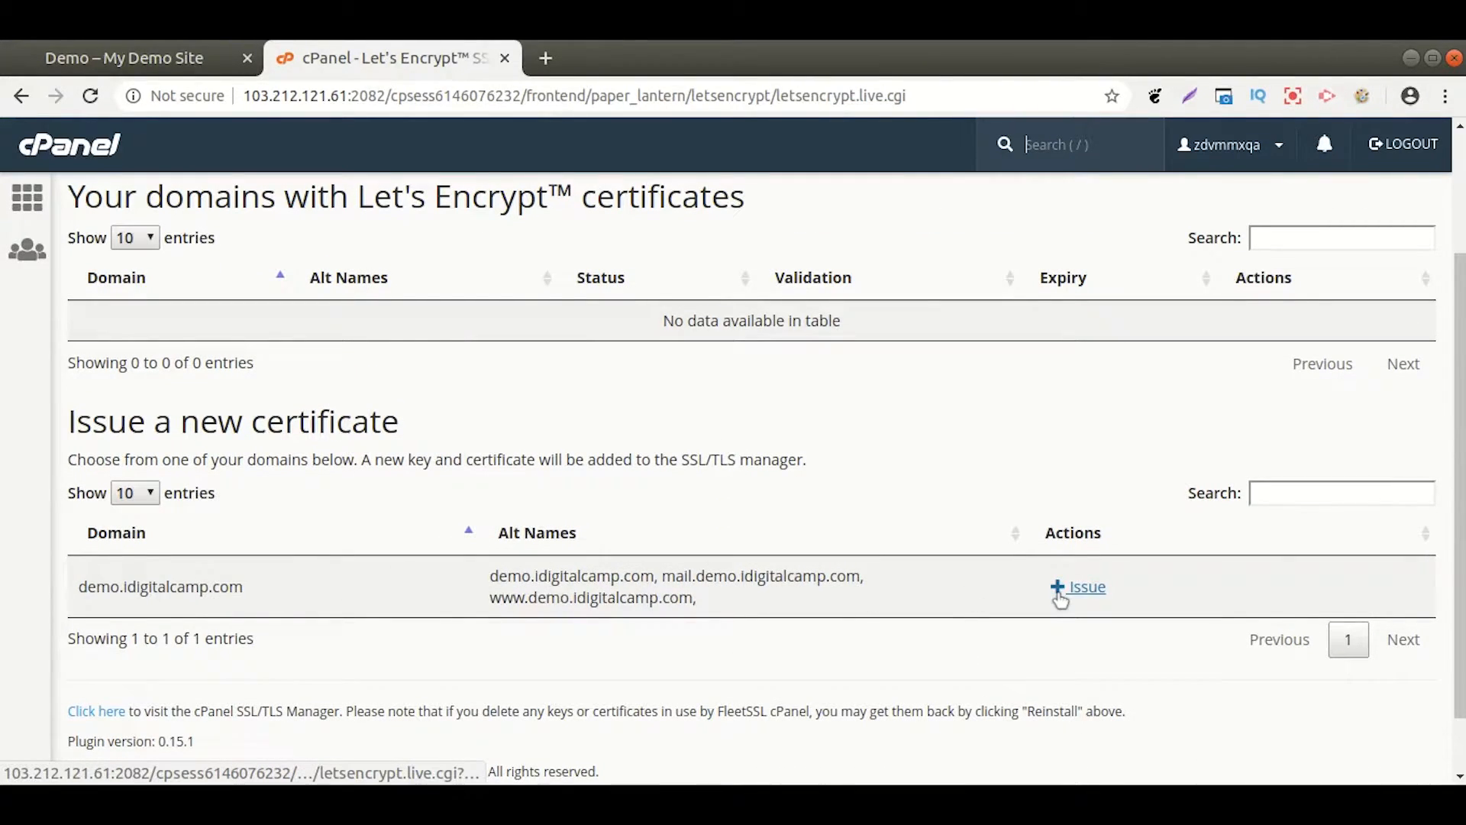
pyautogui.click(1077, 587)
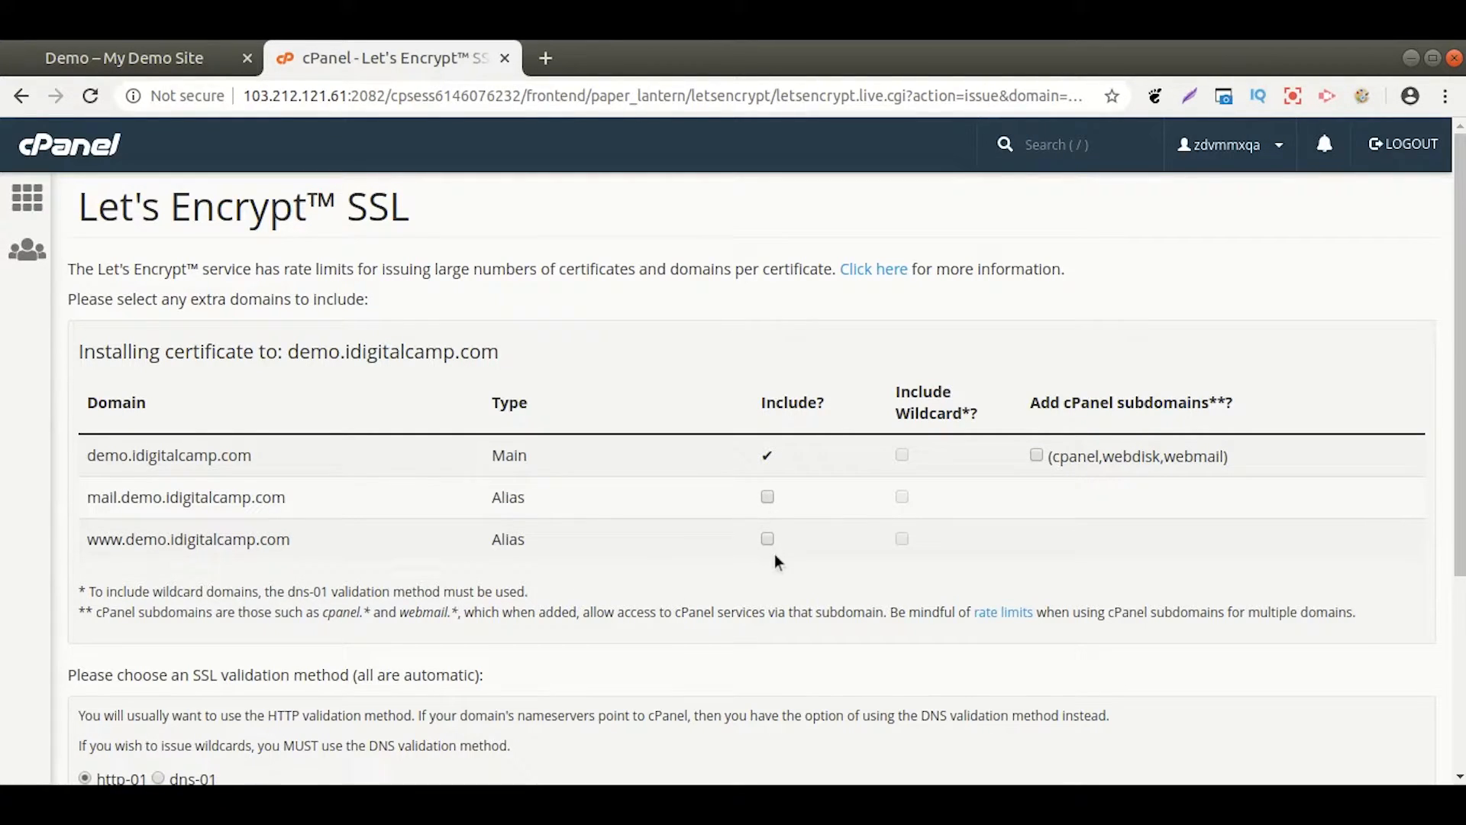
pyautogui.click(766, 539)
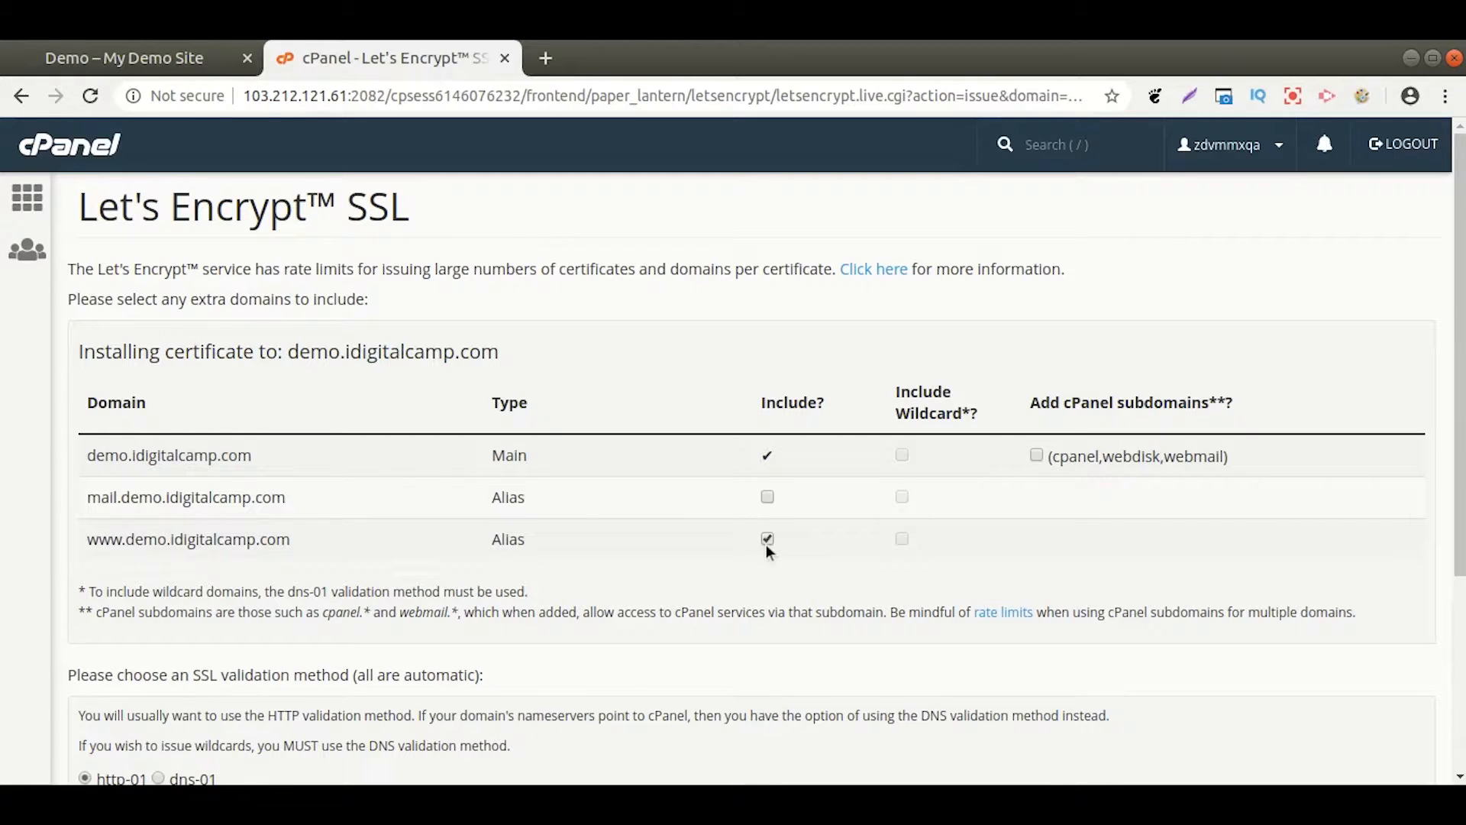
pyautogui.scroll(-3)
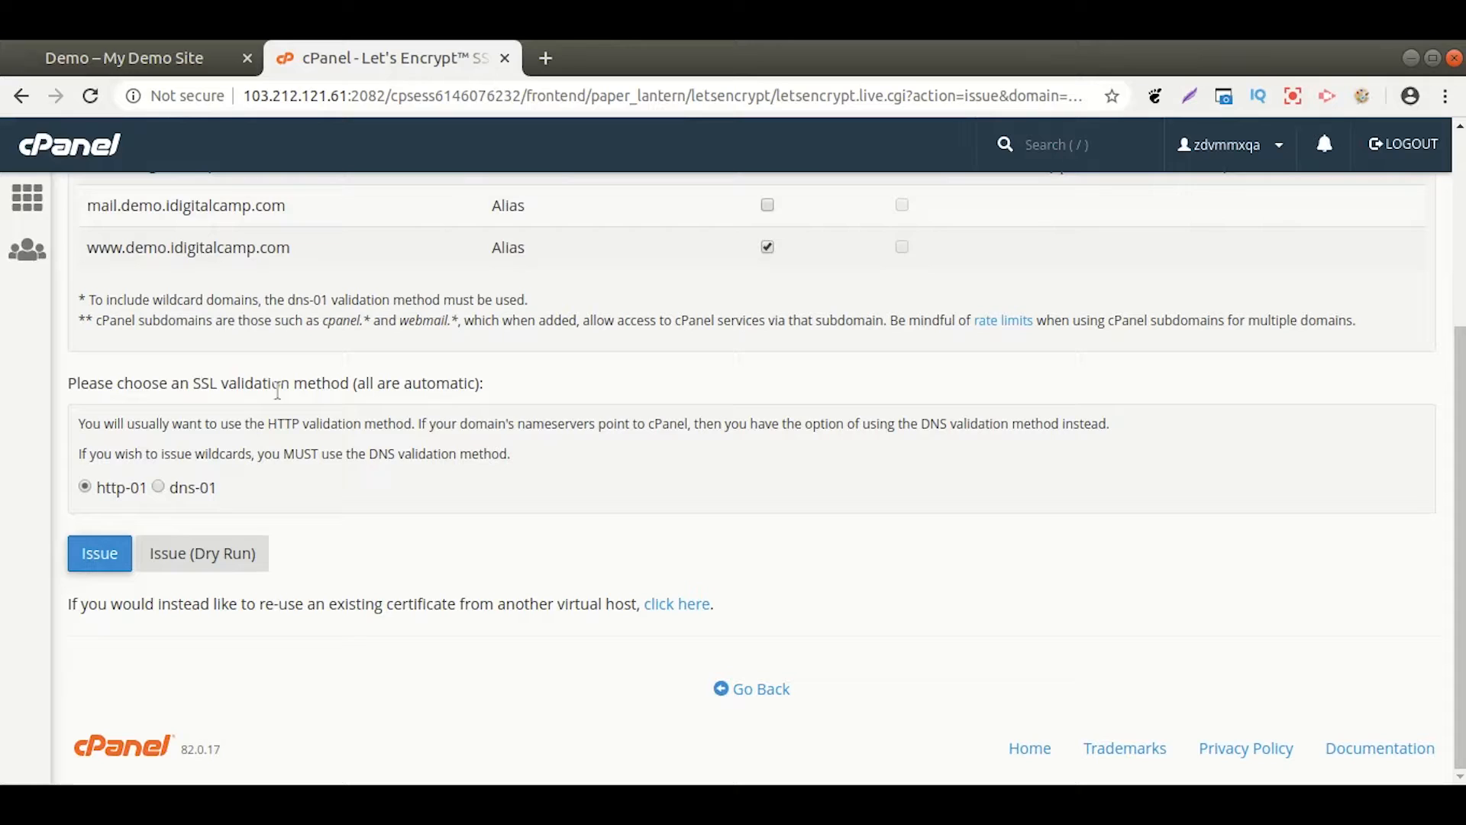
pyautogui.moveTo(208, 428)
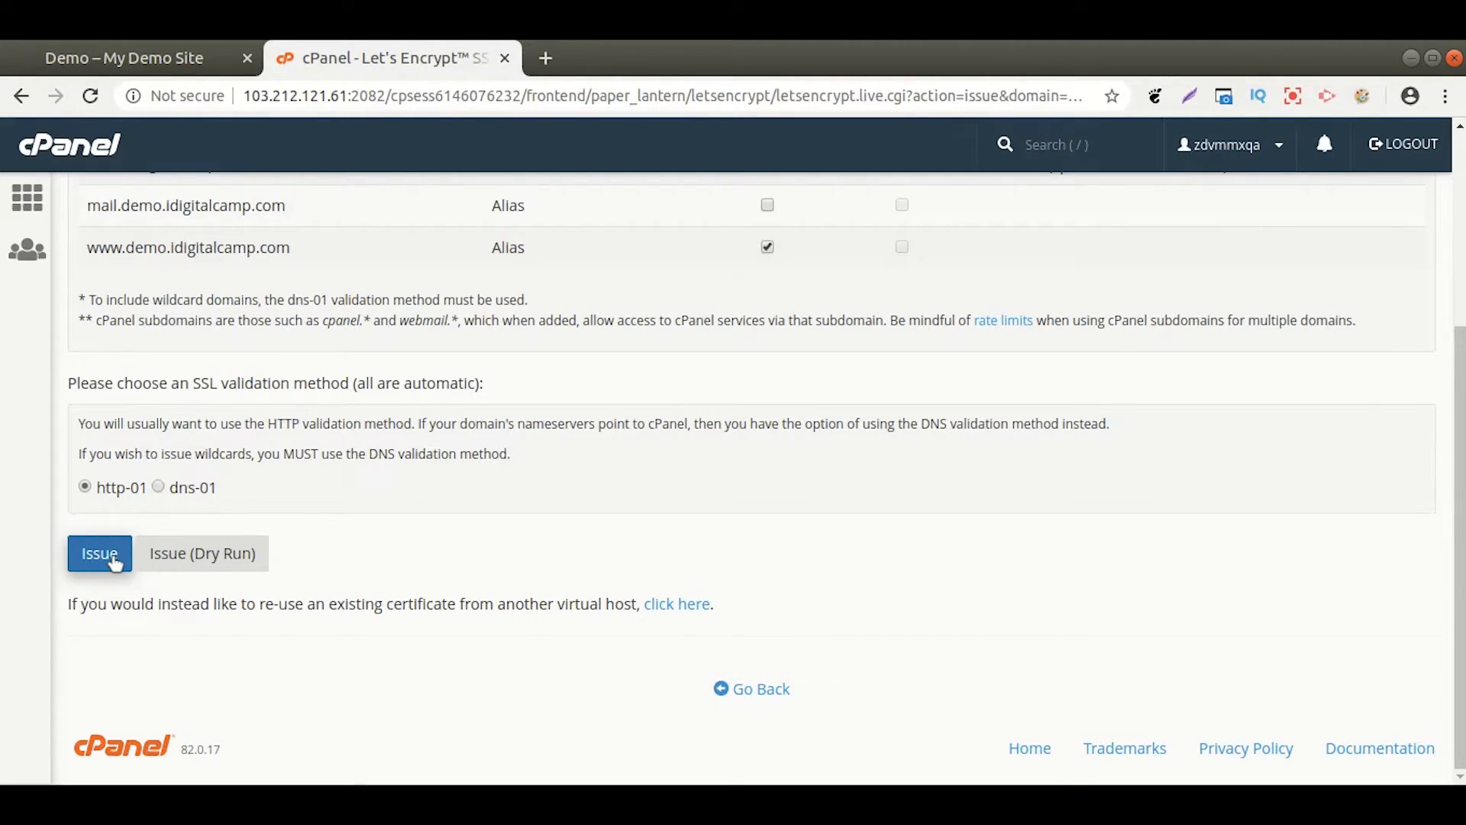
pyautogui.click(99, 553)
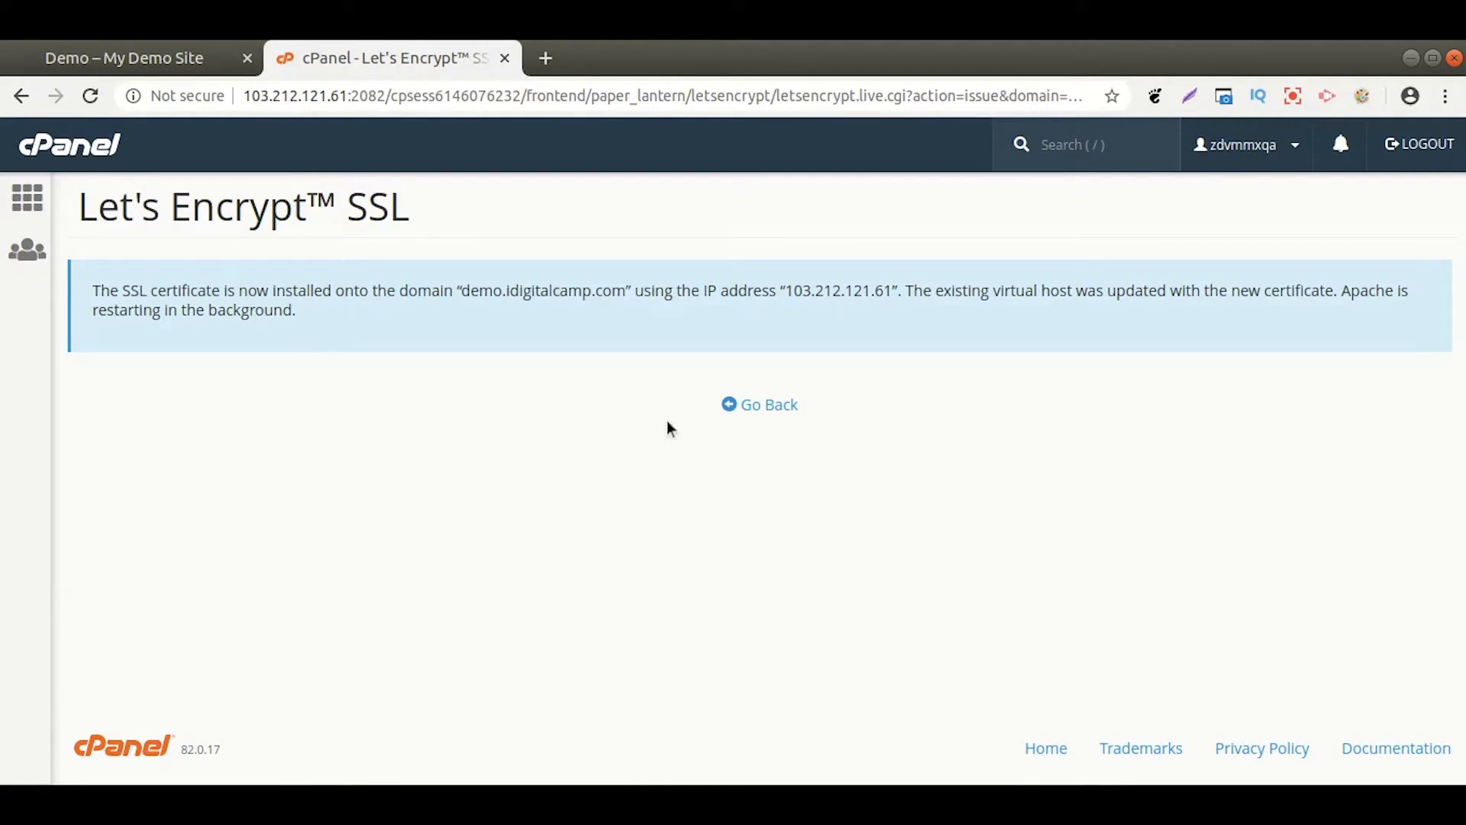
pyautogui.click(1084, 143)
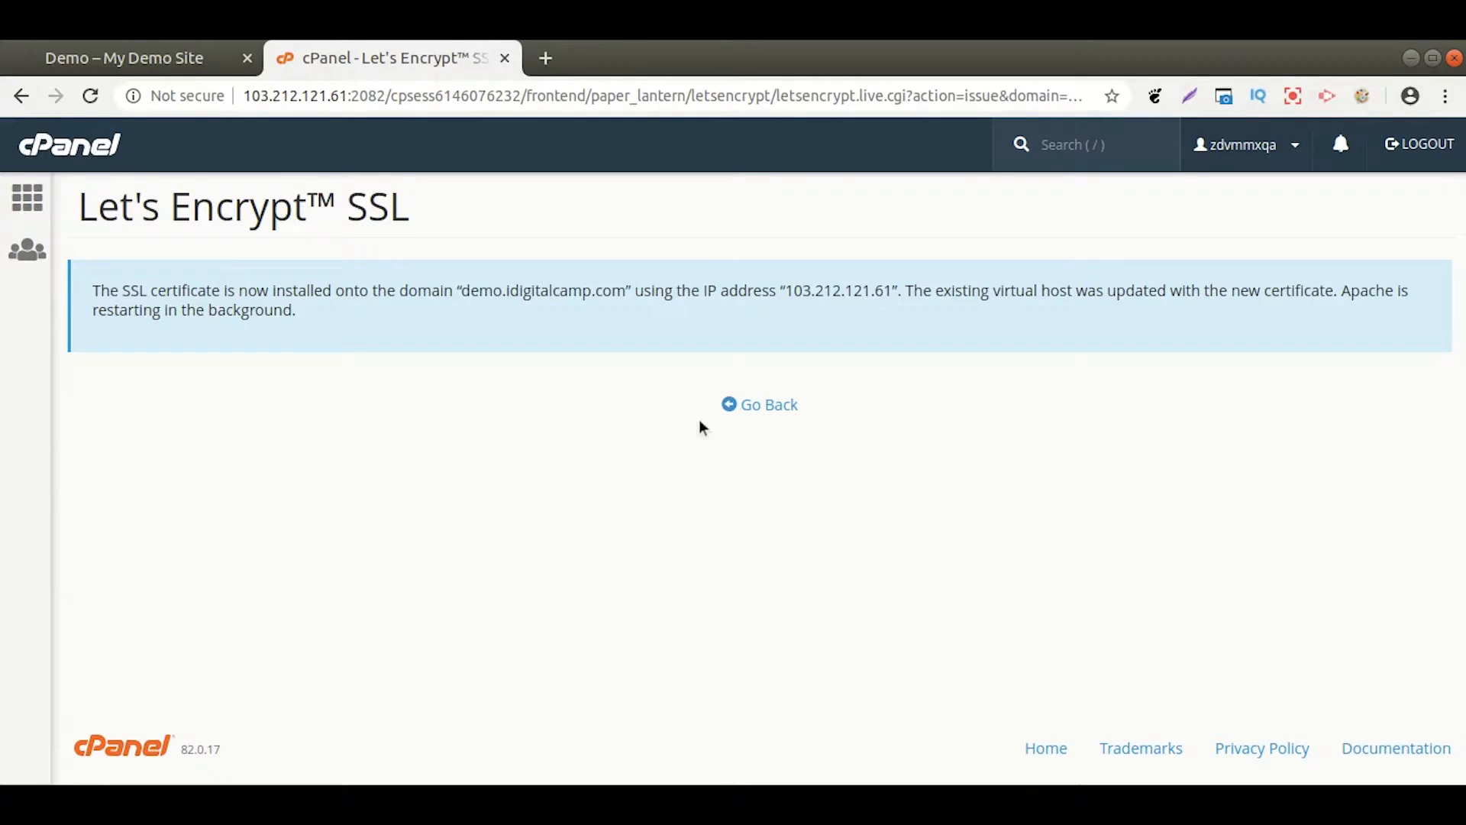
# Step: From the cPanel home, go to the Redirects settings for the account's domains
pyautogui.click(759, 403)
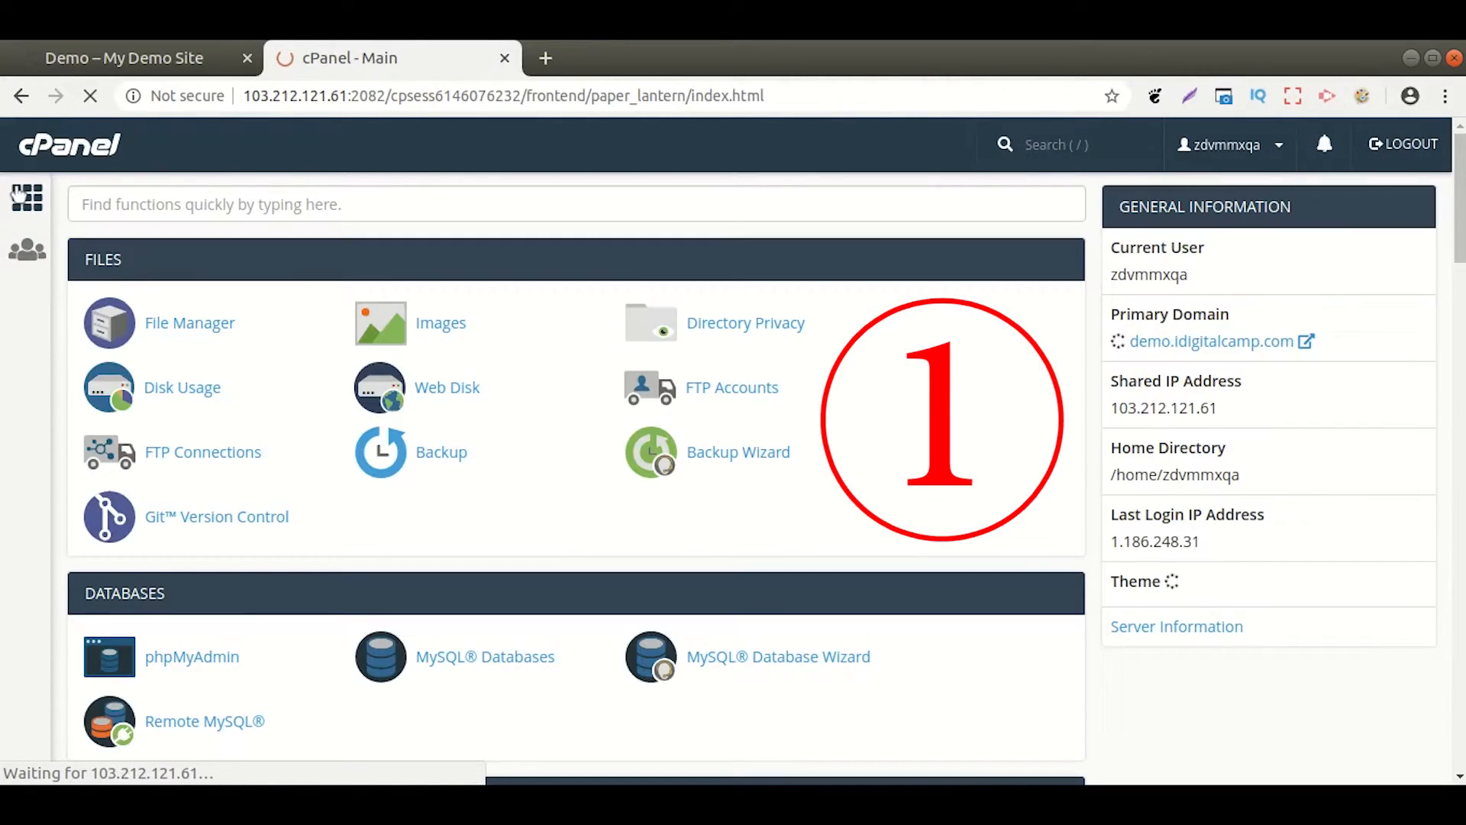
pyautogui.scroll(-3)
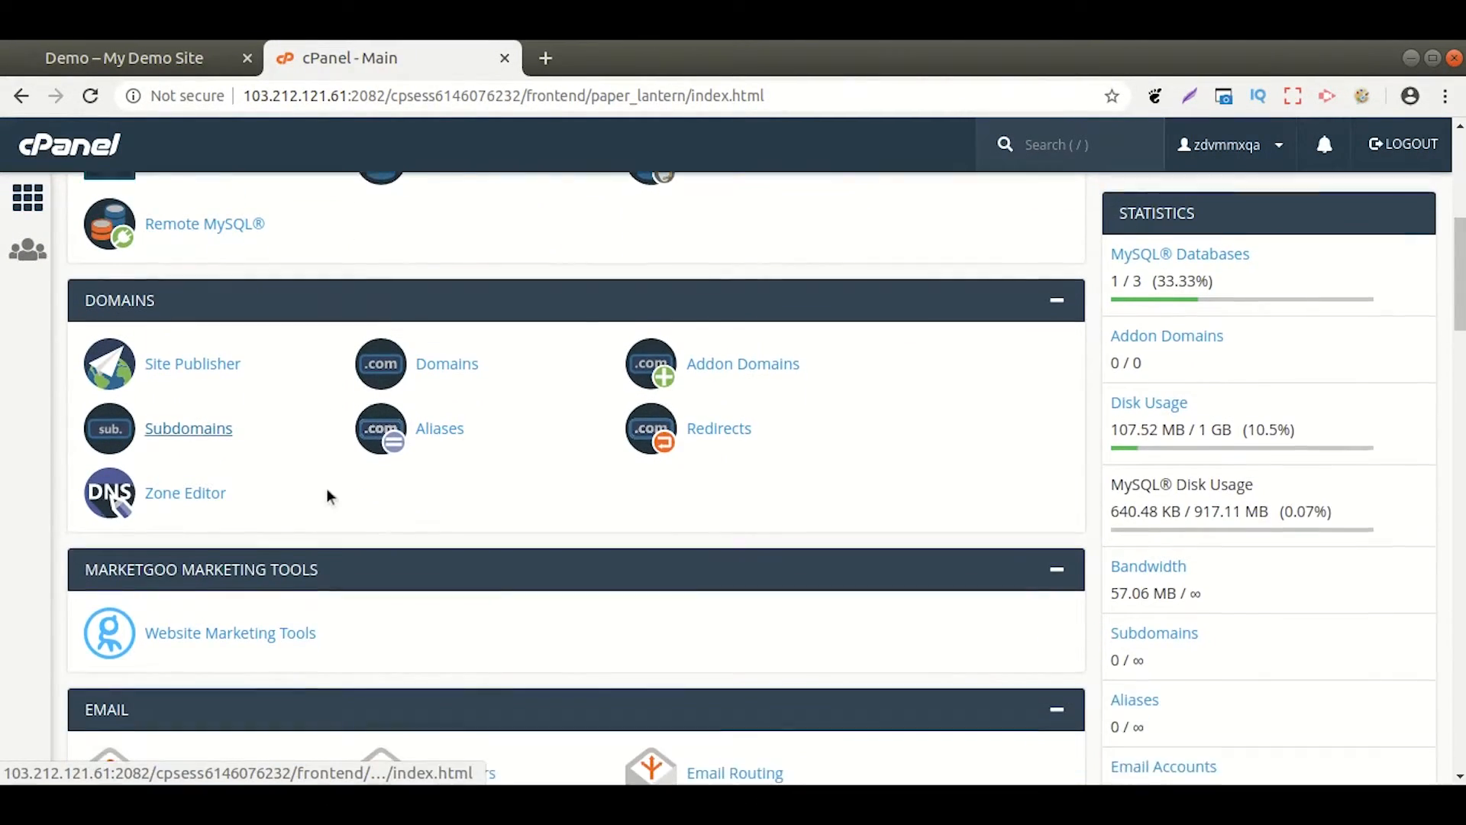
pyautogui.click(718, 428)
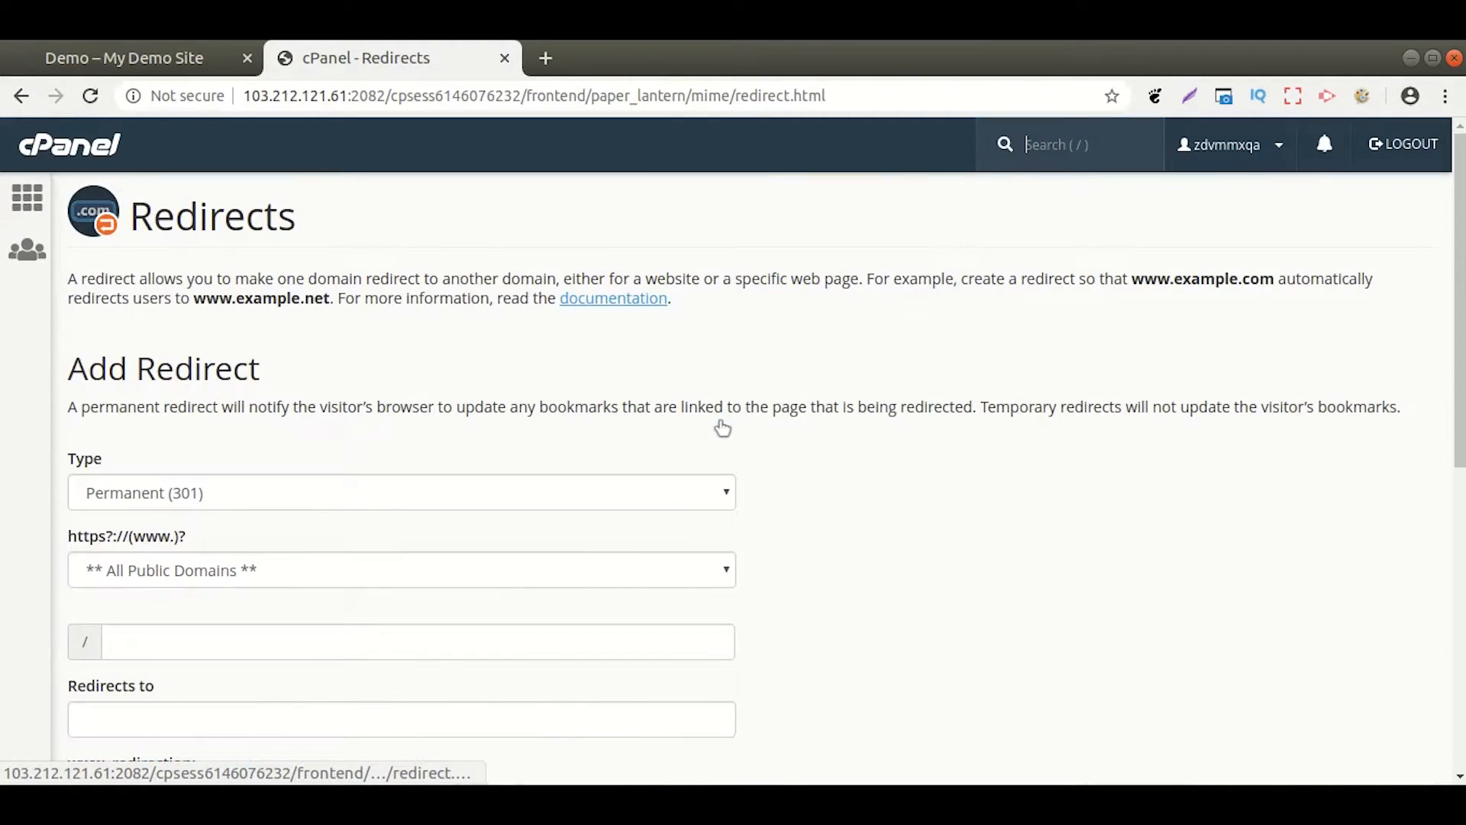
pyautogui.scroll(-3)
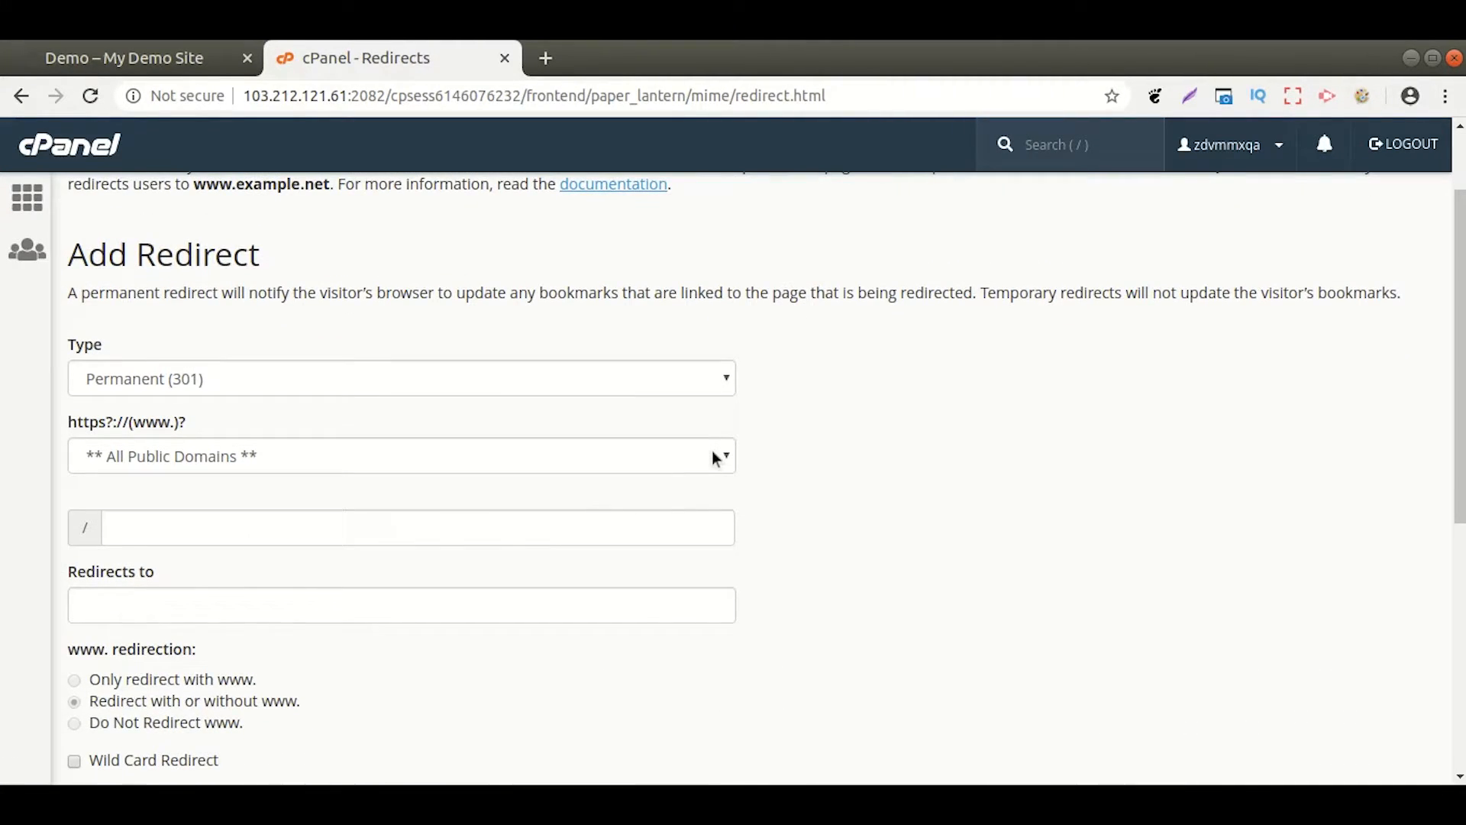
pyautogui.click(400, 455)
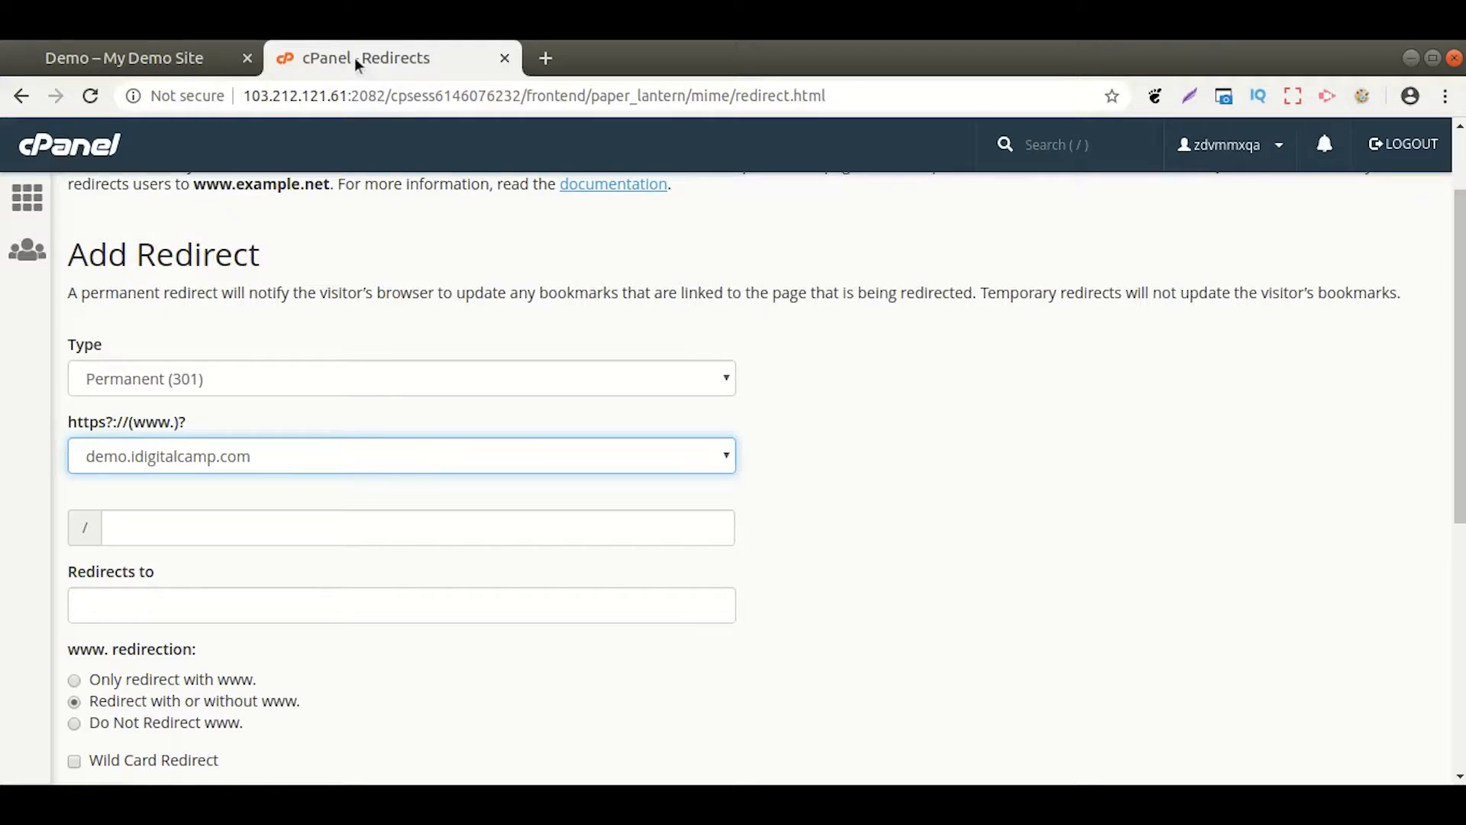
pyautogui.click(400, 605)
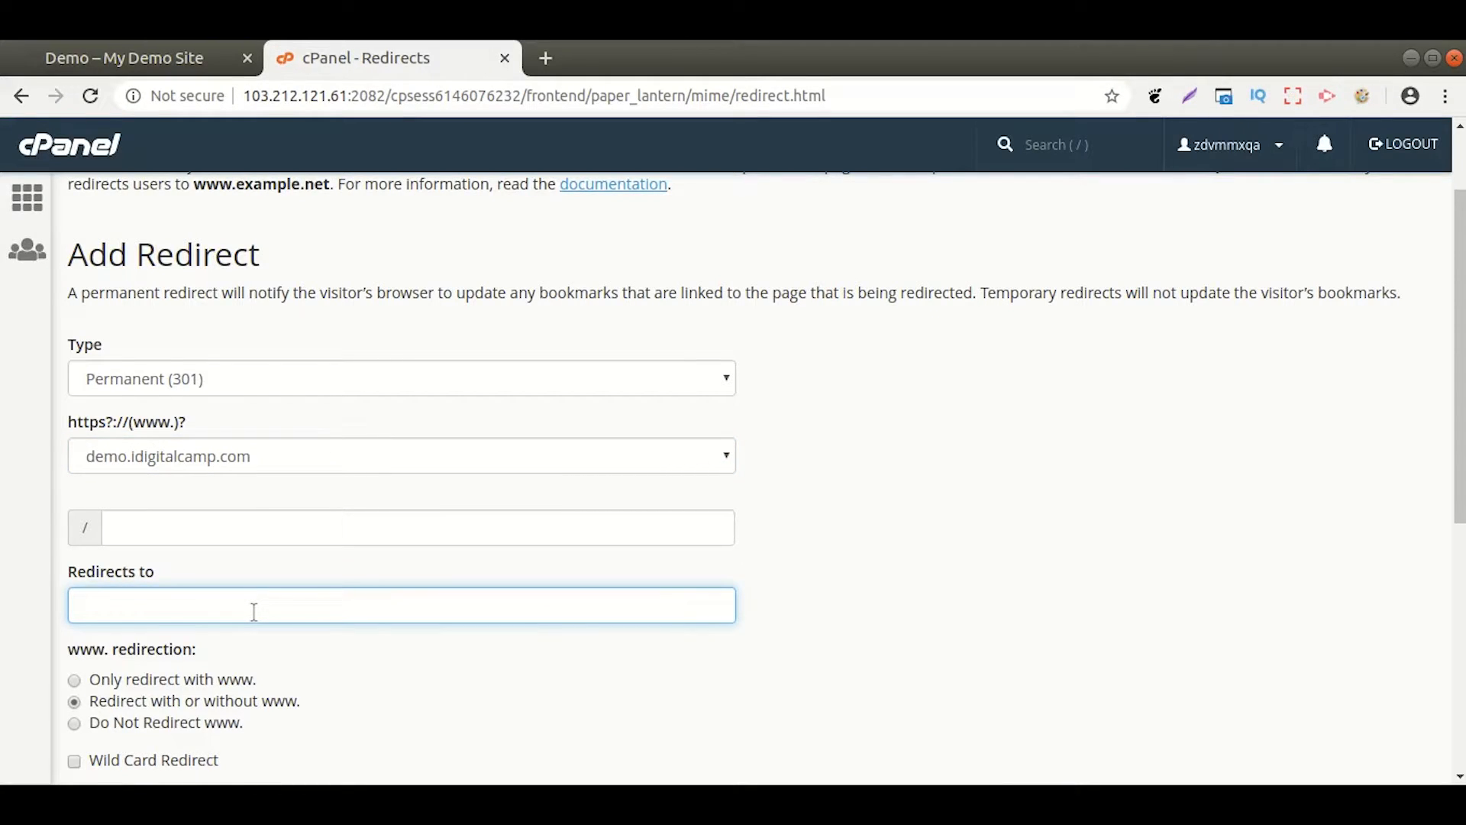
pyautogui.write('http://demo.idigitalcamp.com/')
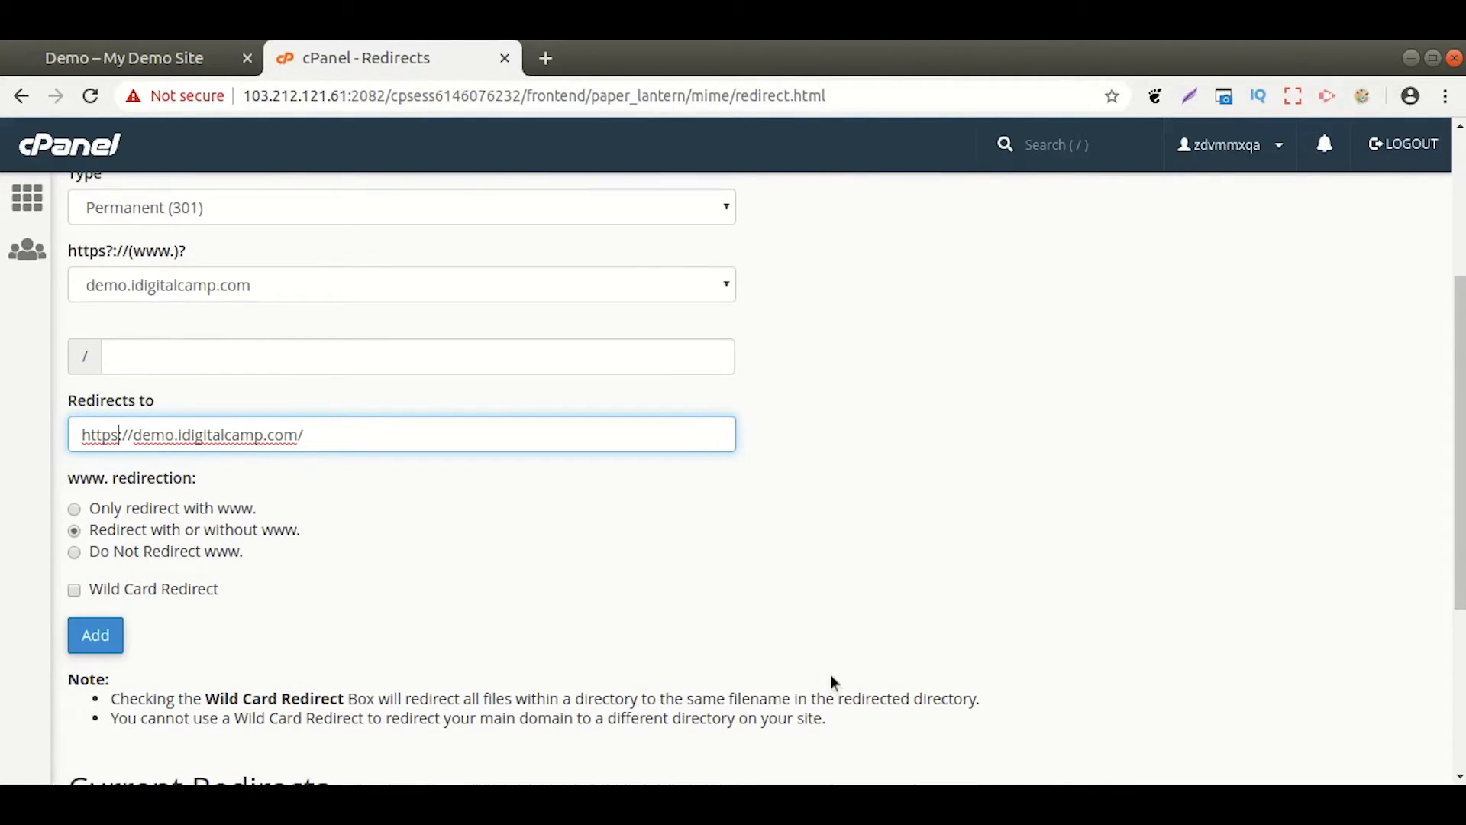
pyautogui.moveTo(522, 678)
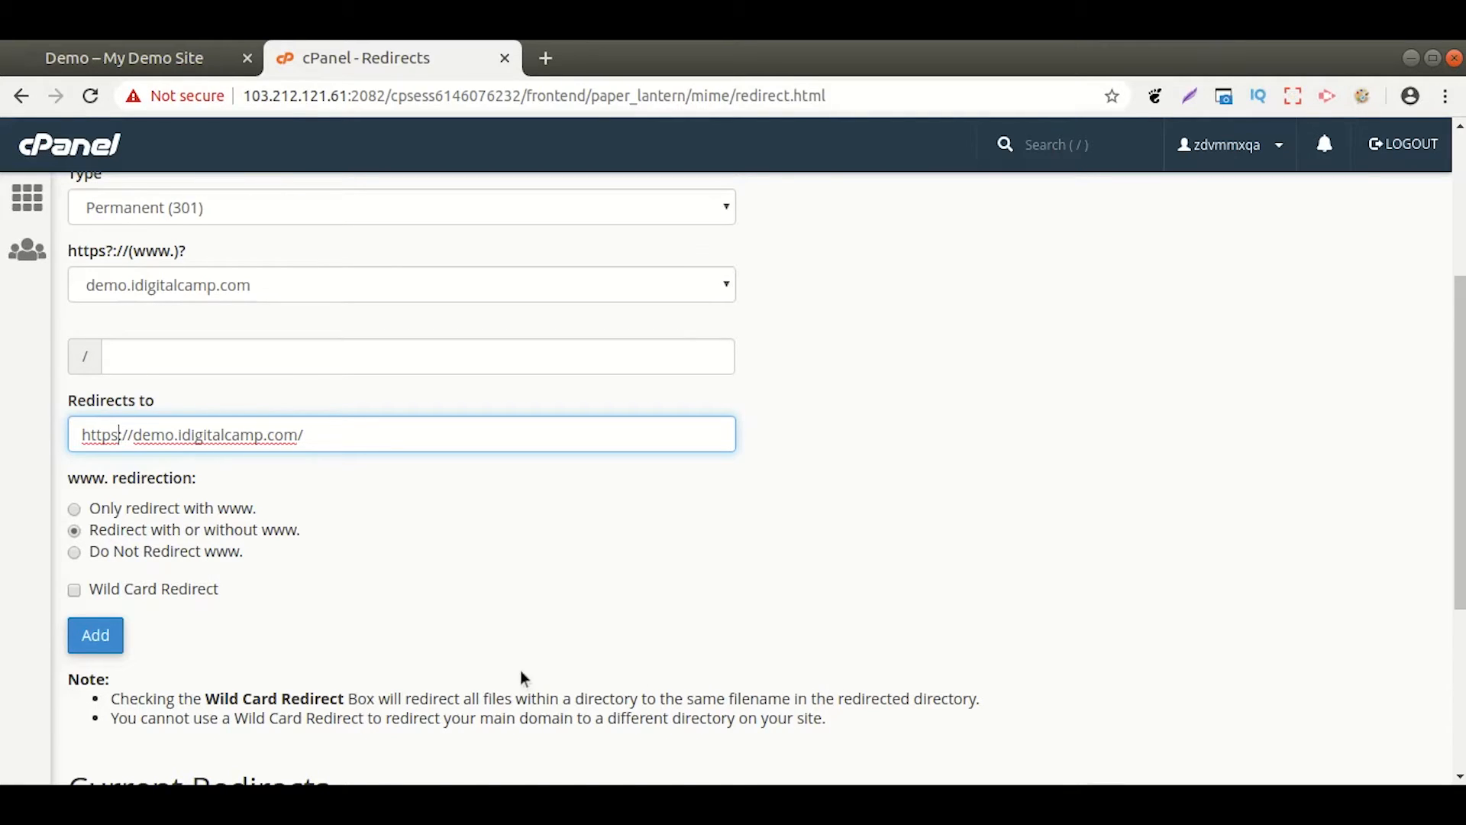
pyautogui.click(94, 634)
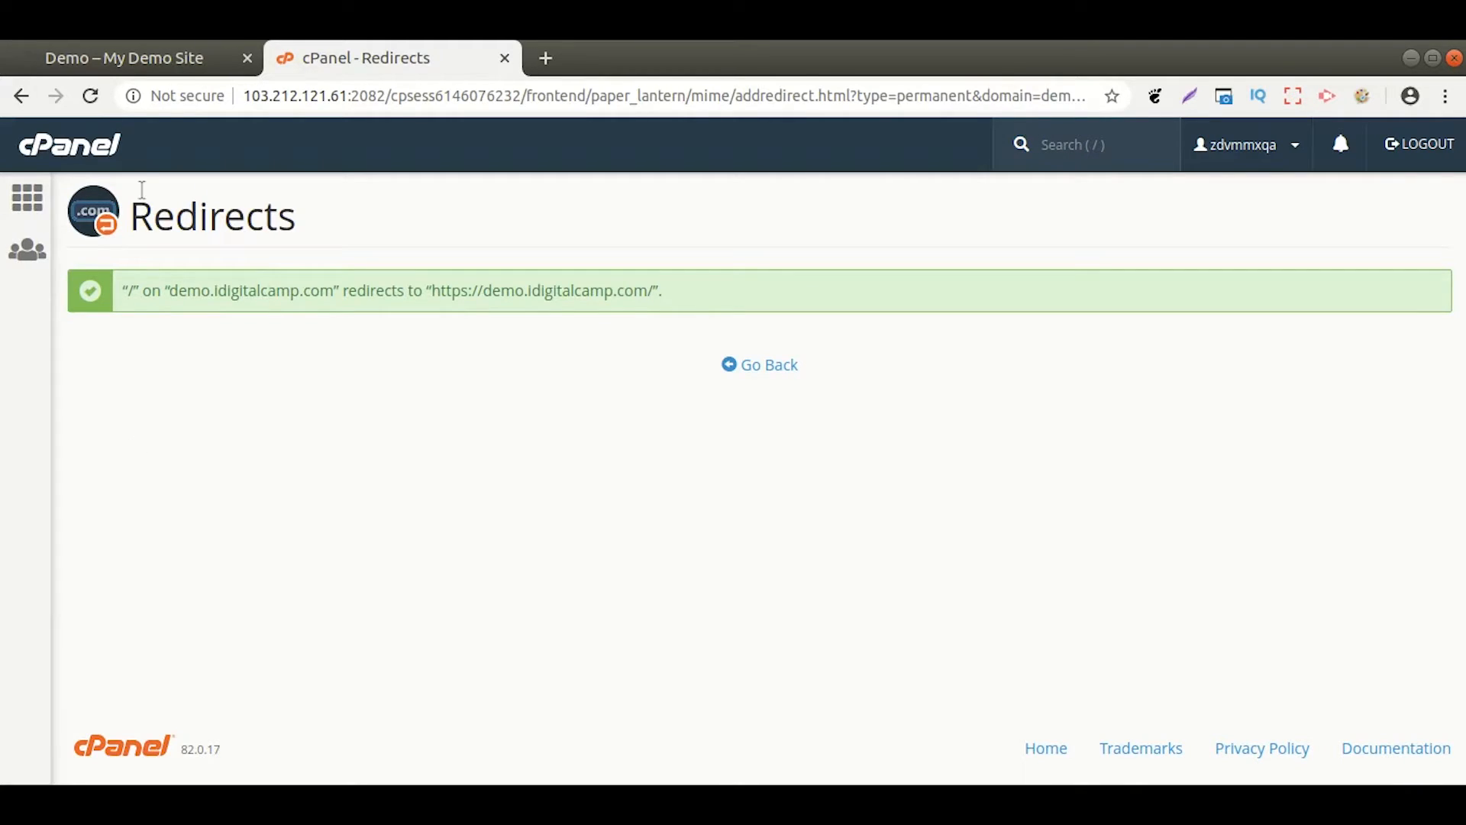
pyautogui.click(123, 57)
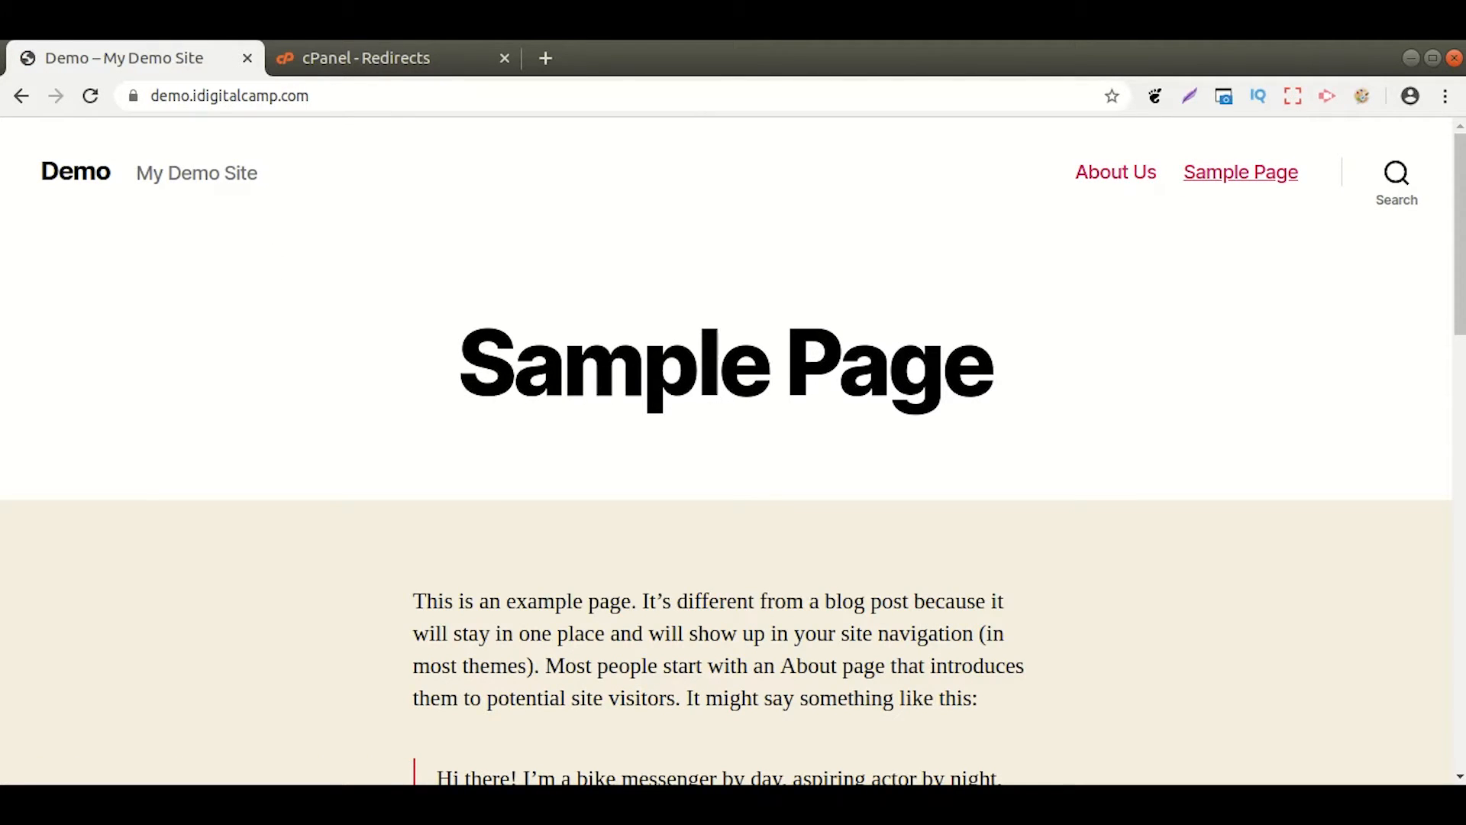
pyautogui.moveTo(221, 218)
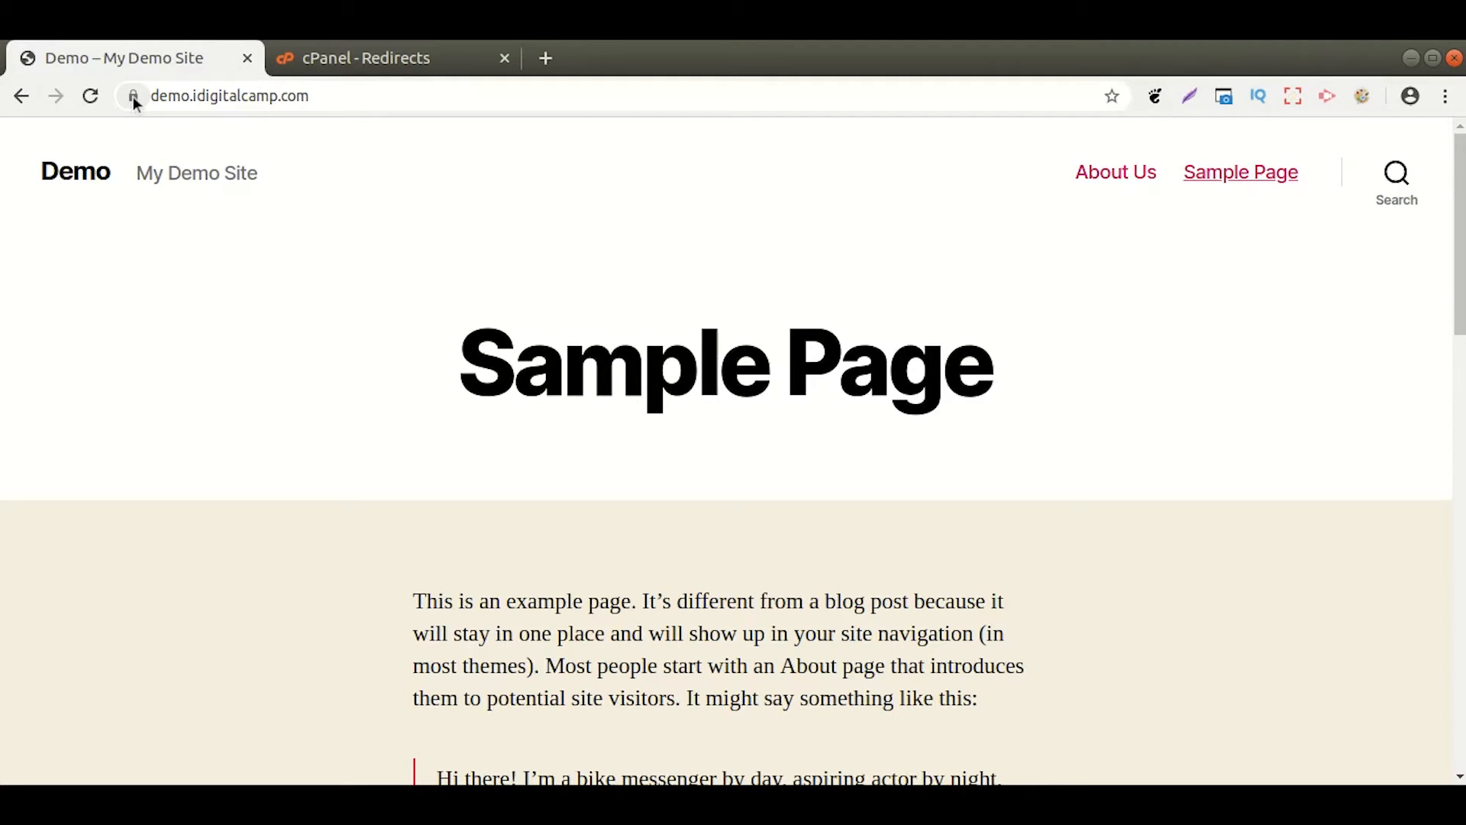
# Step: Check the demo site's connection status from the address bar indicator
pyautogui.click(133, 95)
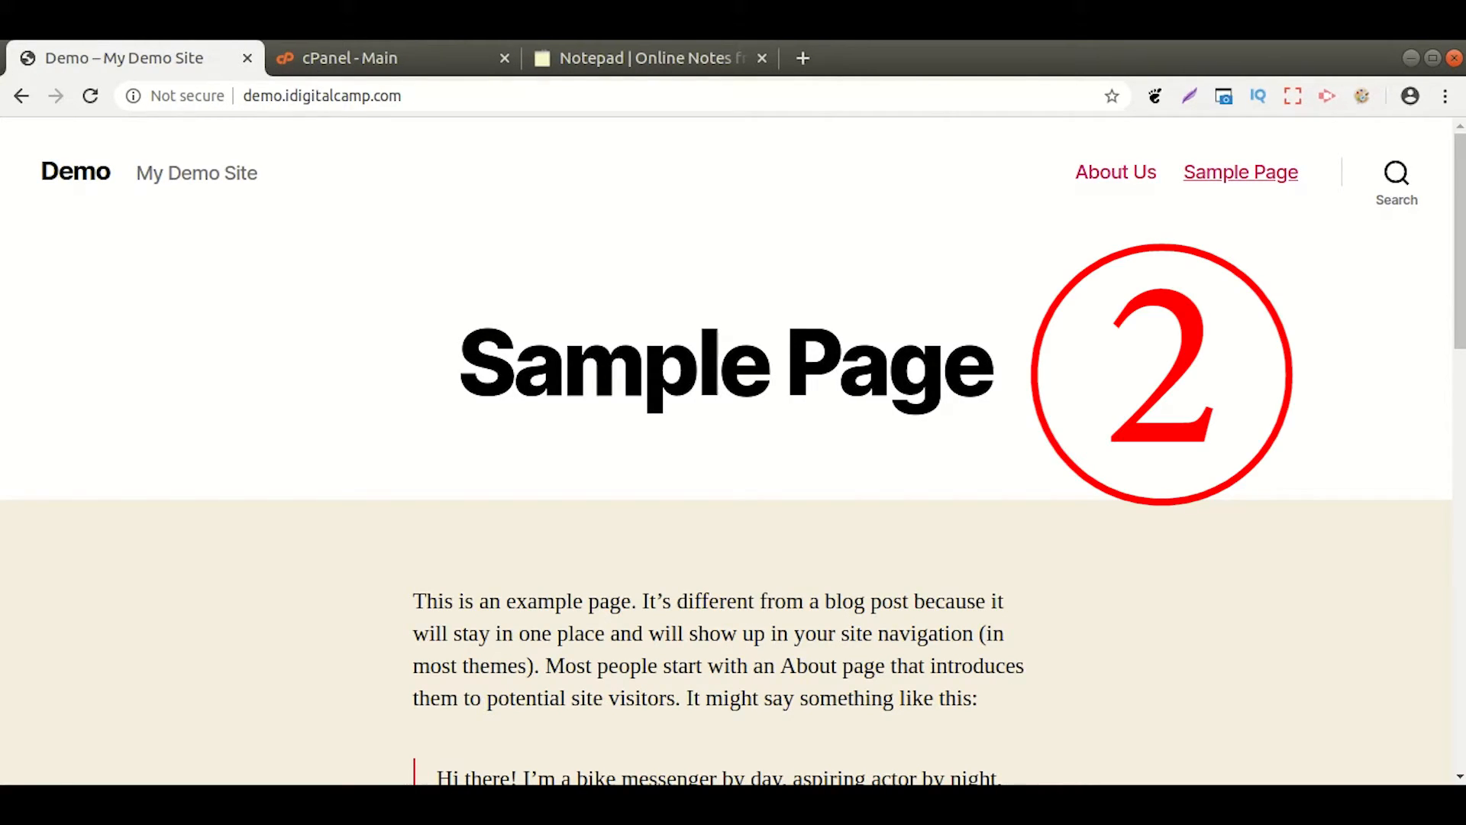
pyautogui.moveTo(249, 318)
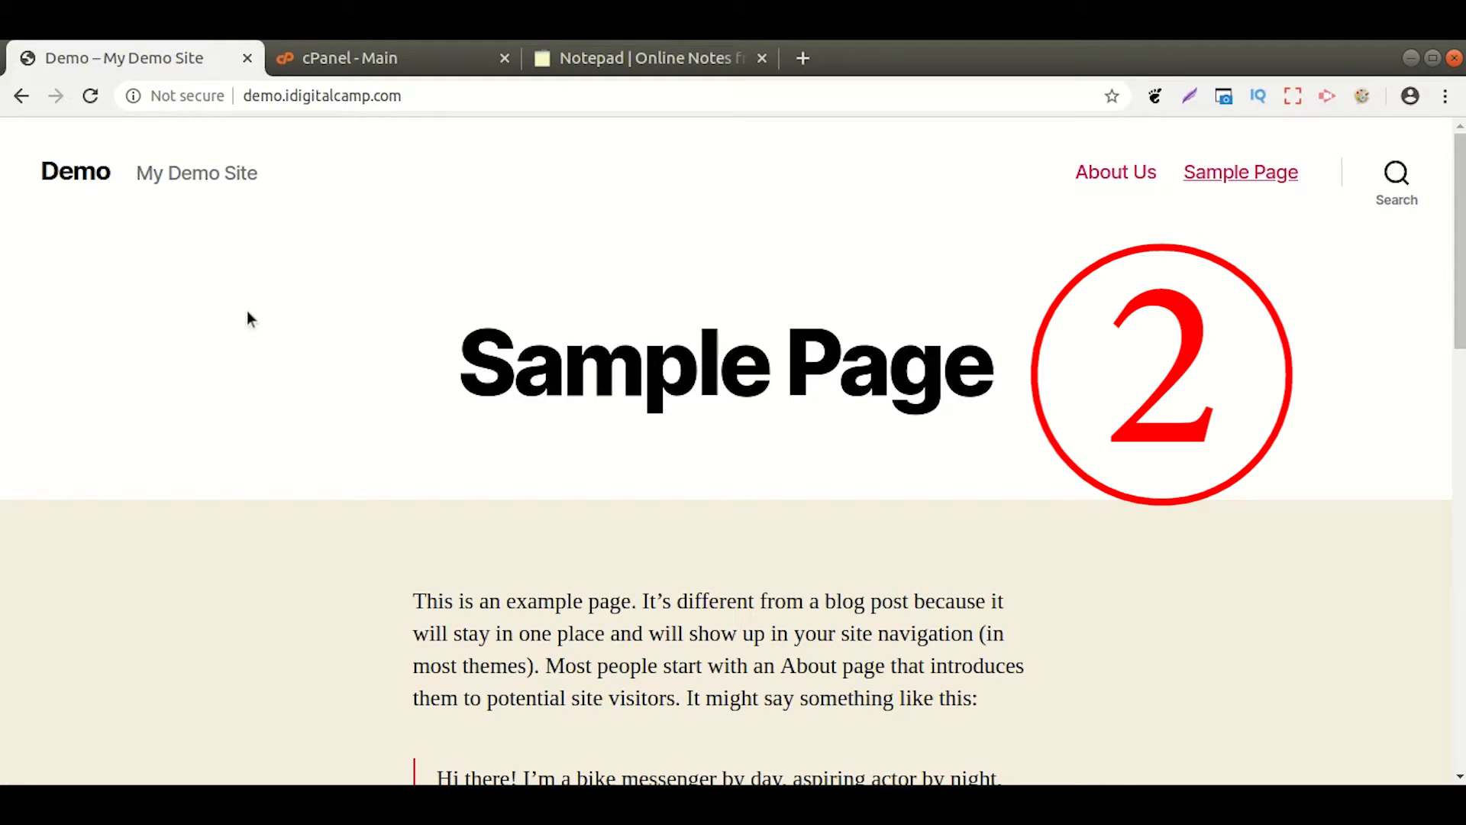
# Step: From cPanel home, enter File Manager's public_html folder and start editing .htaccess
pyautogui.click(350, 58)
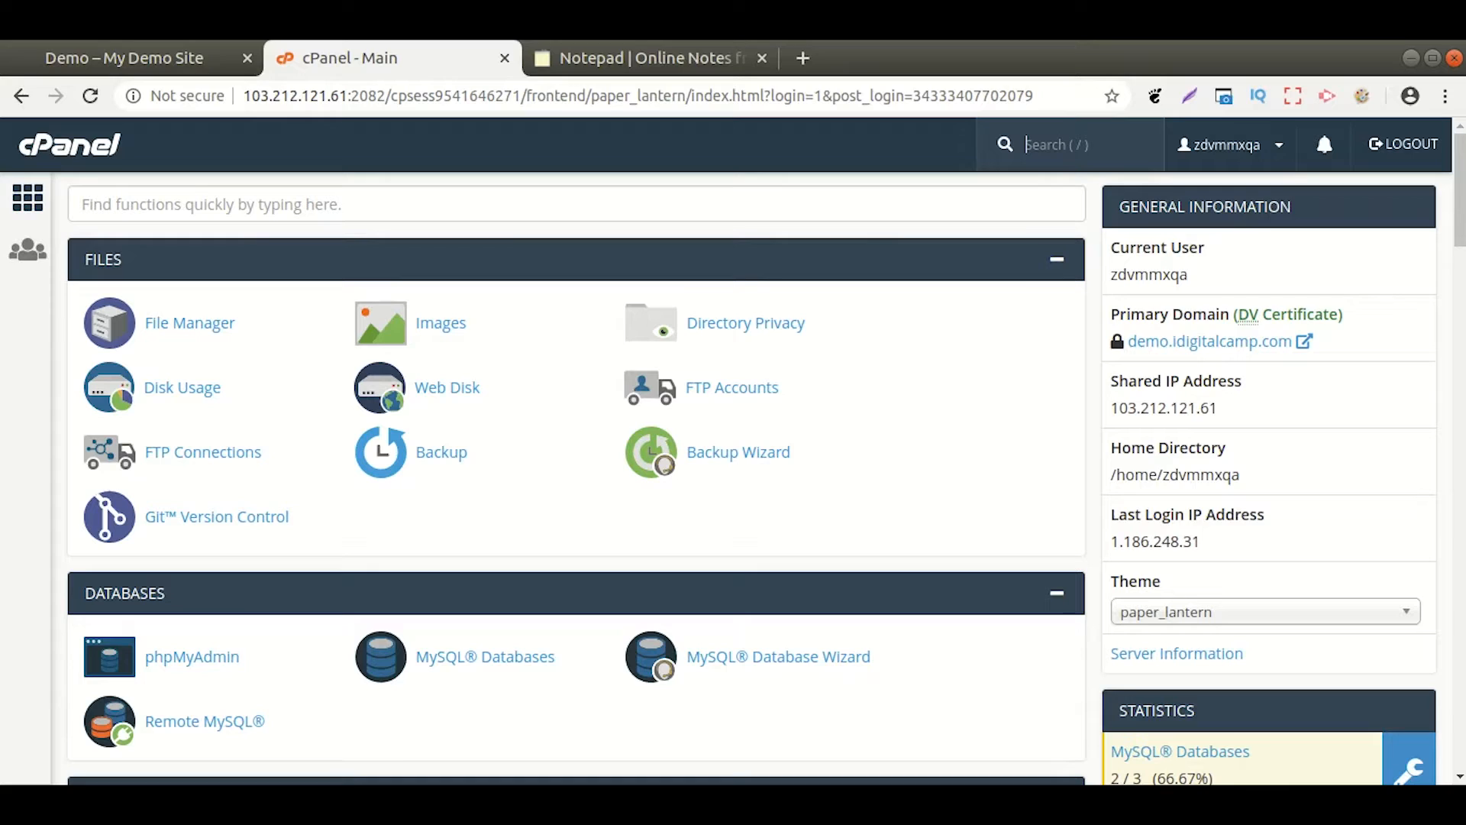
pyautogui.moveTo(189, 322)
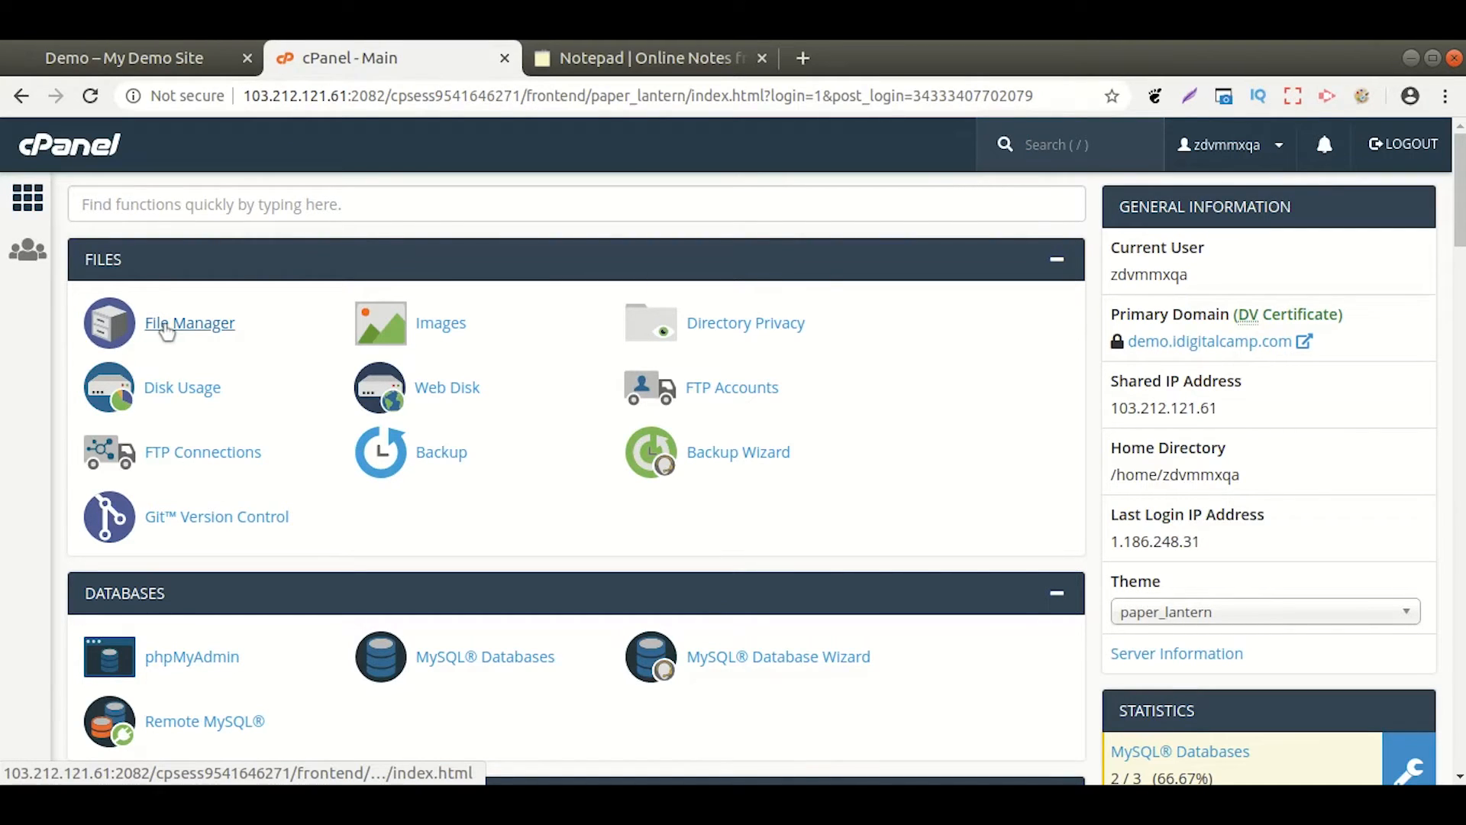
pyautogui.click(189, 322)
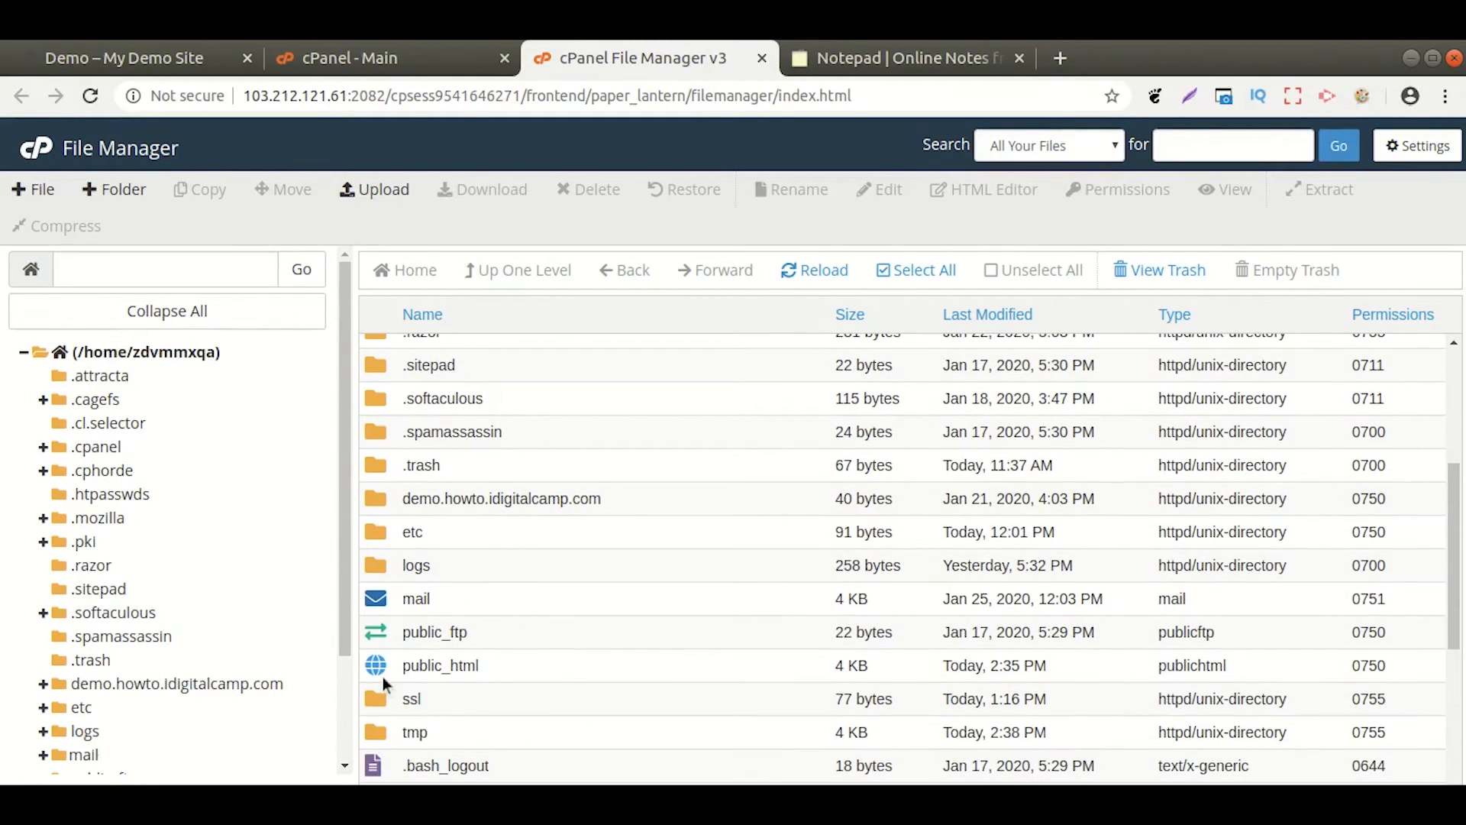
pyautogui.doubleClick(440, 664)
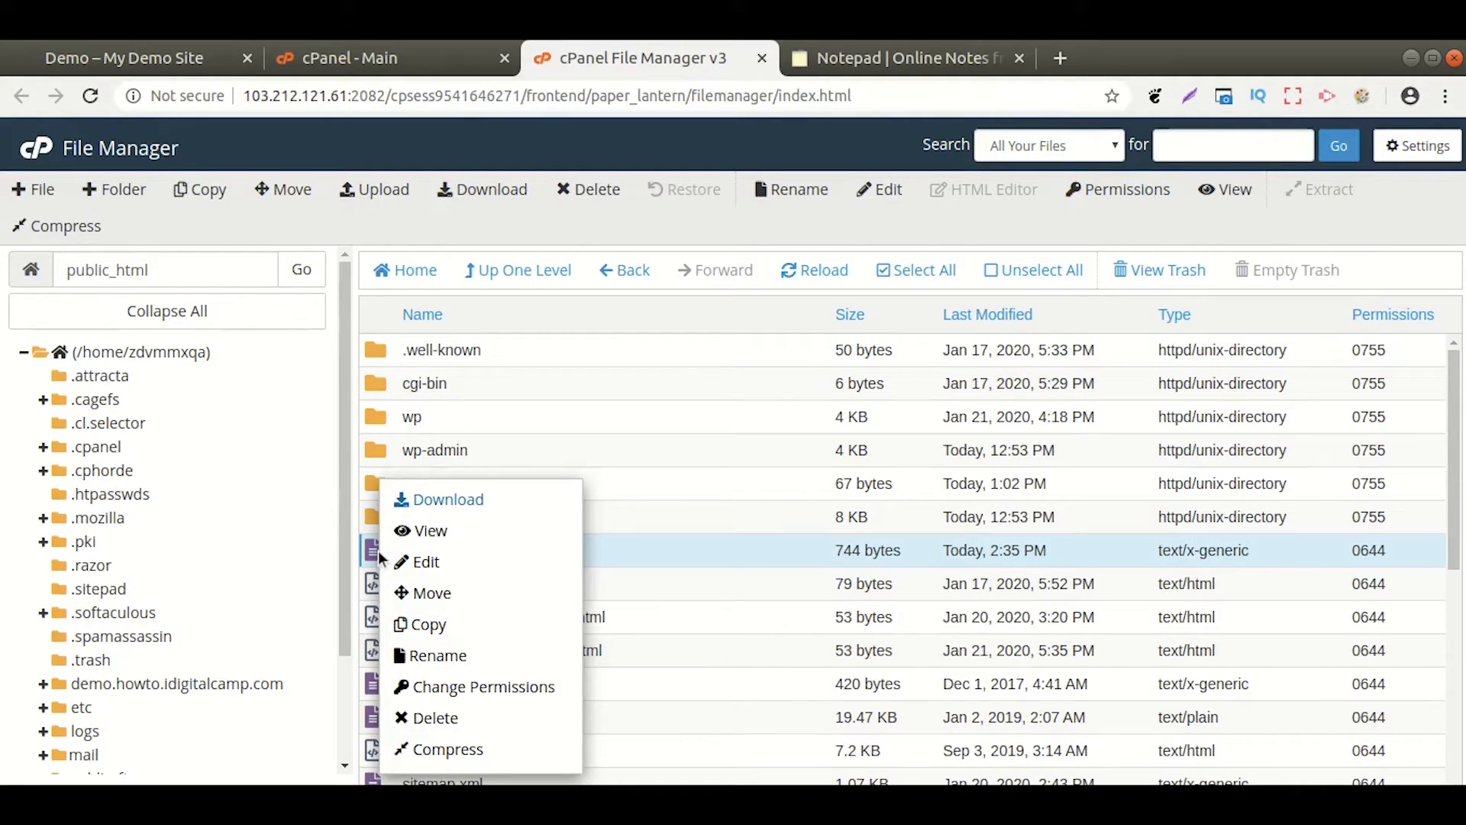
pyautogui.click(422, 562)
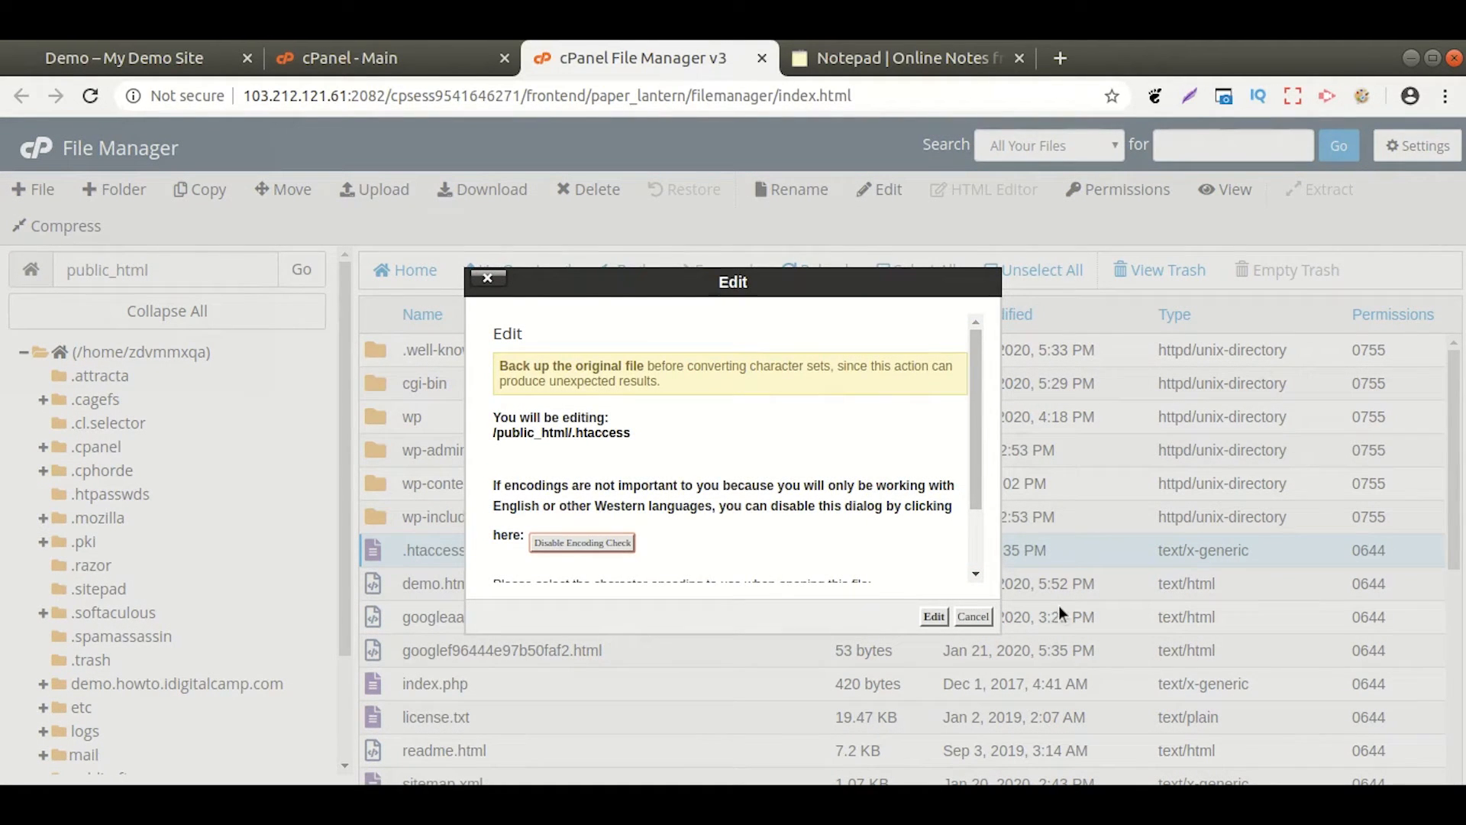
# Step: Append the RewriteEngine On rewrite rules from the notes to the end of .htaccess and save it
pyautogui.click(931, 616)
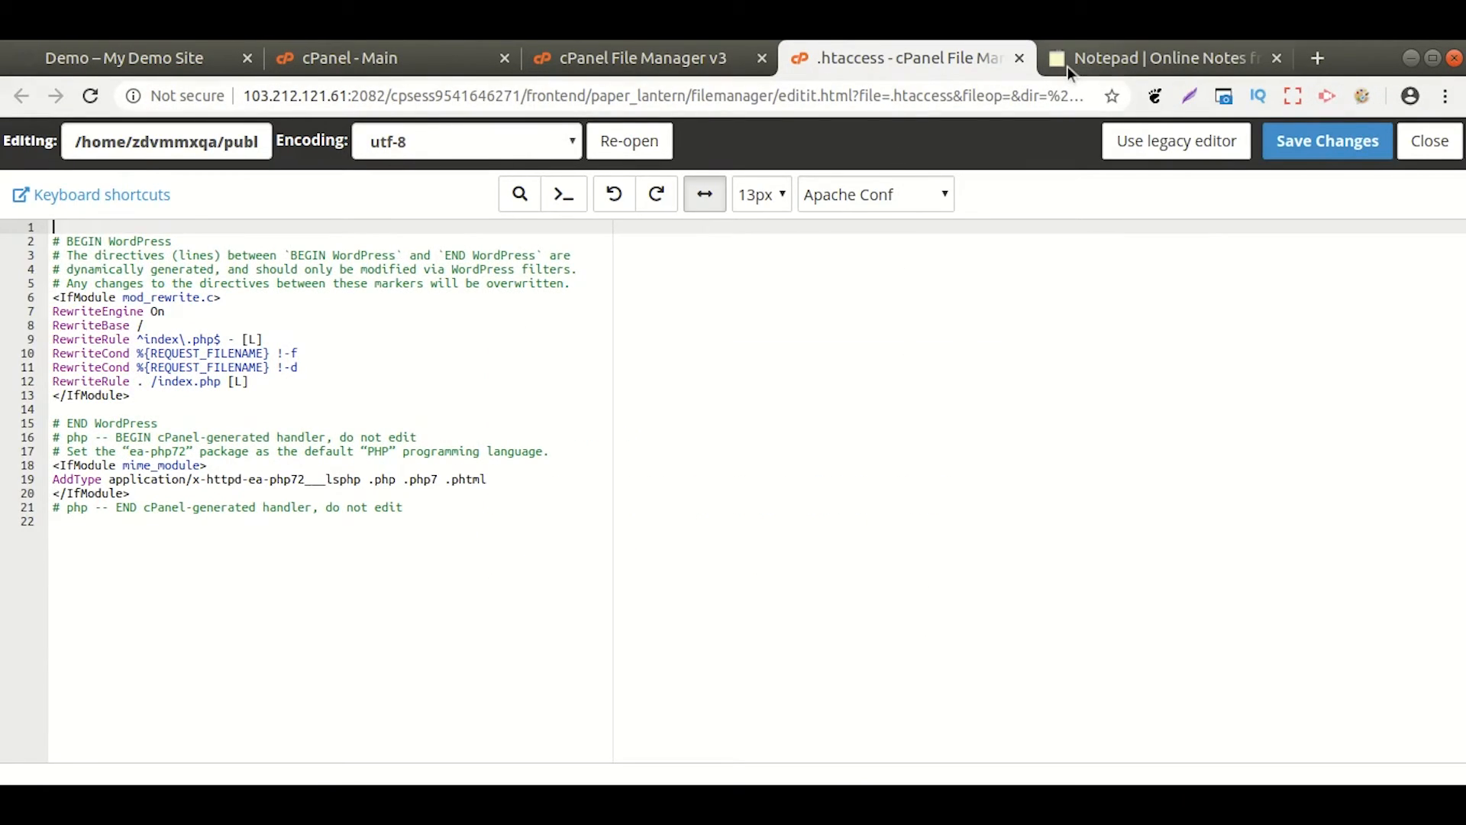
pyautogui.click(1164, 58)
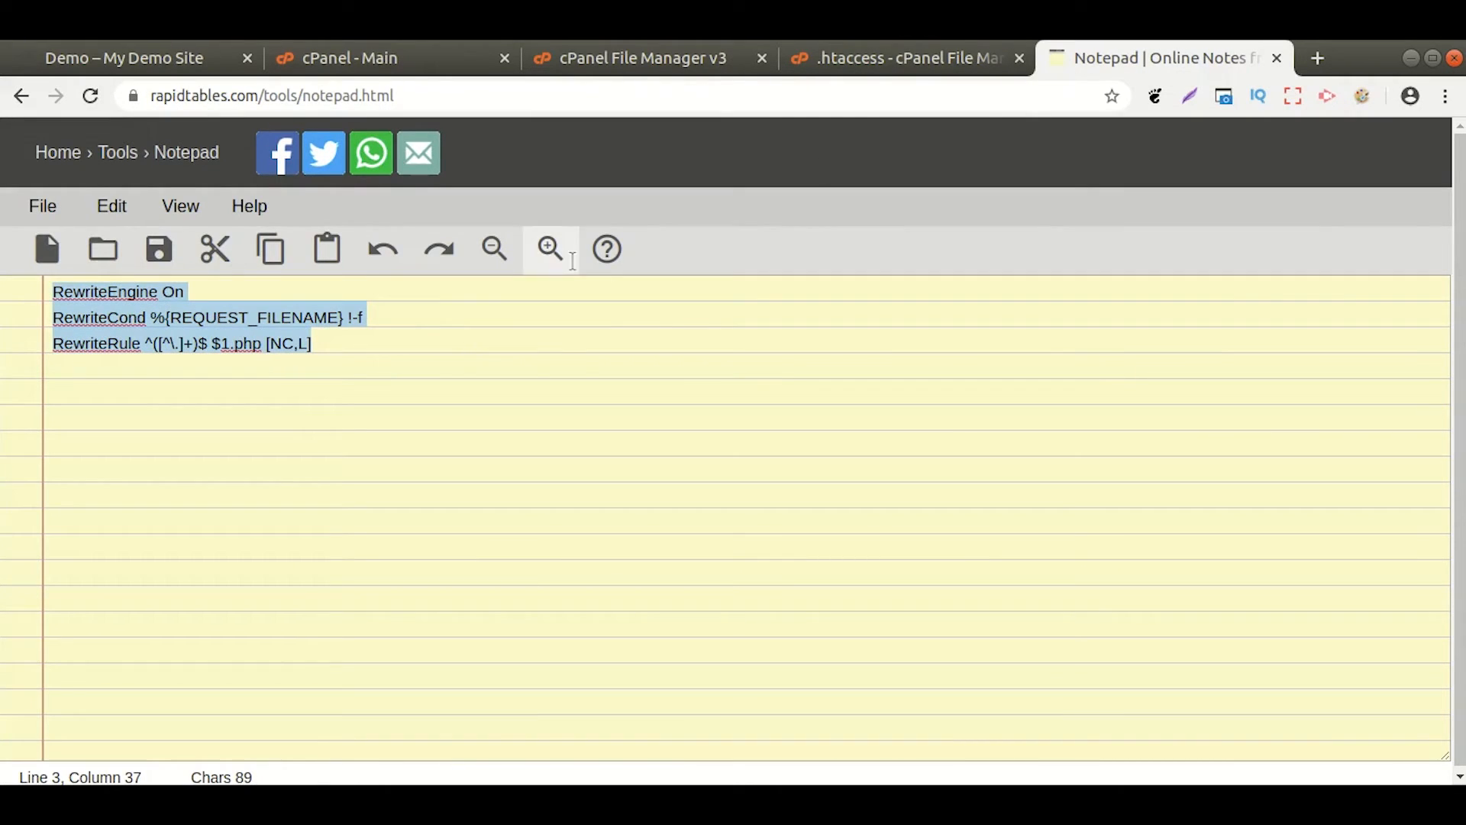
pyautogui.click(898, 59)
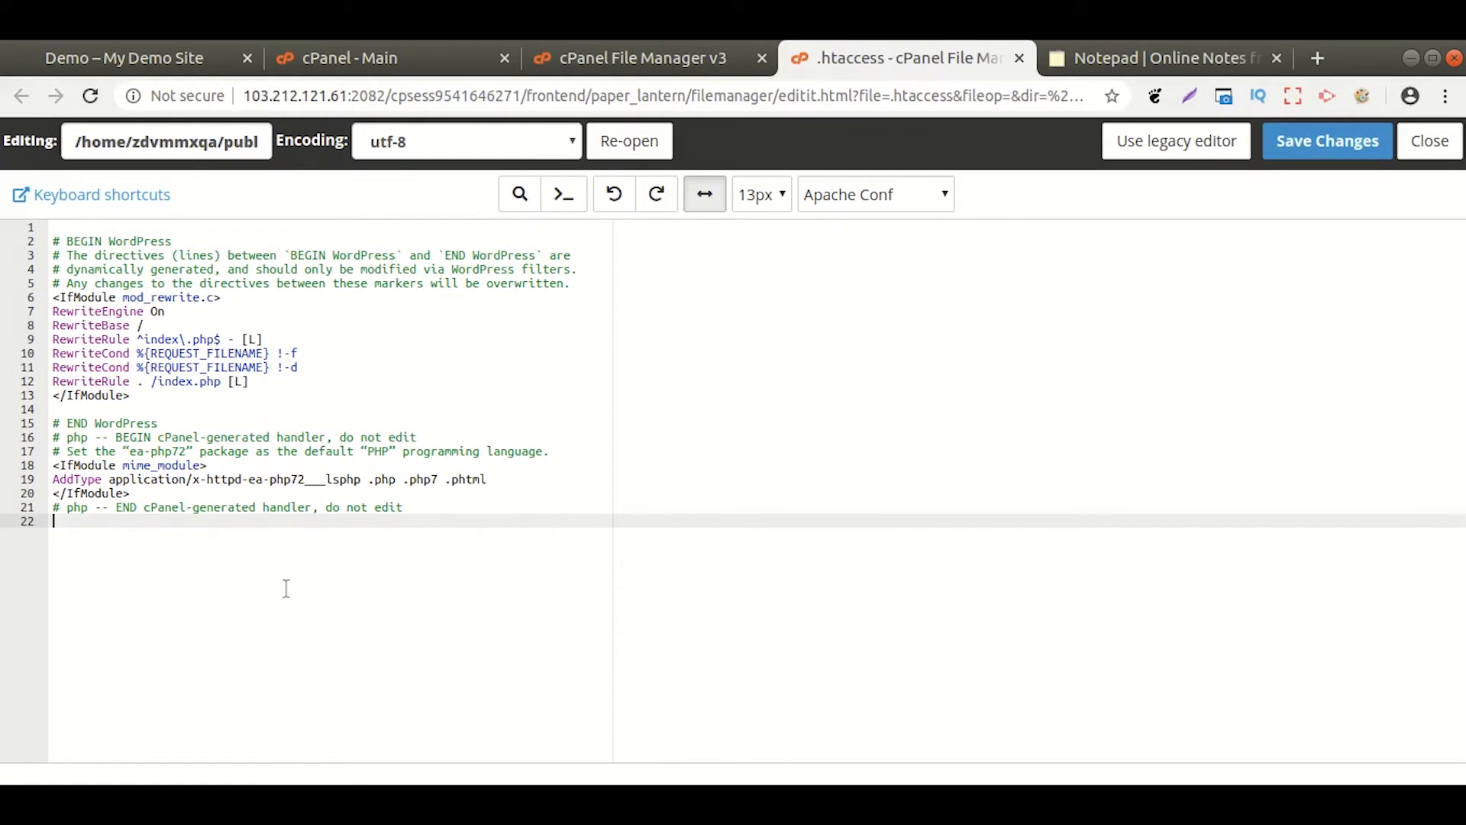
pyautogui.write('RewriteEngine On')
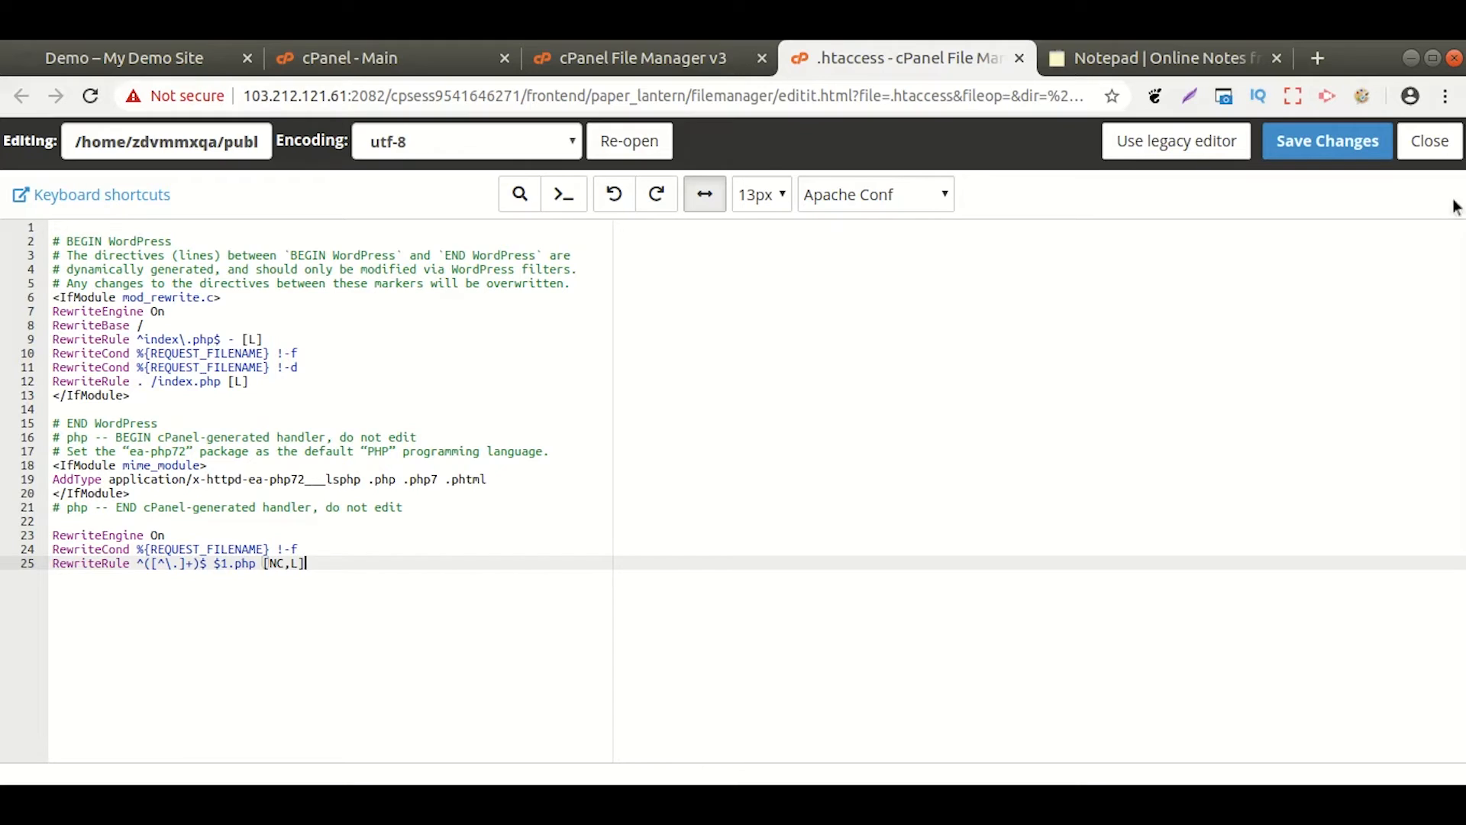
pyautogui.click(1326, 140)
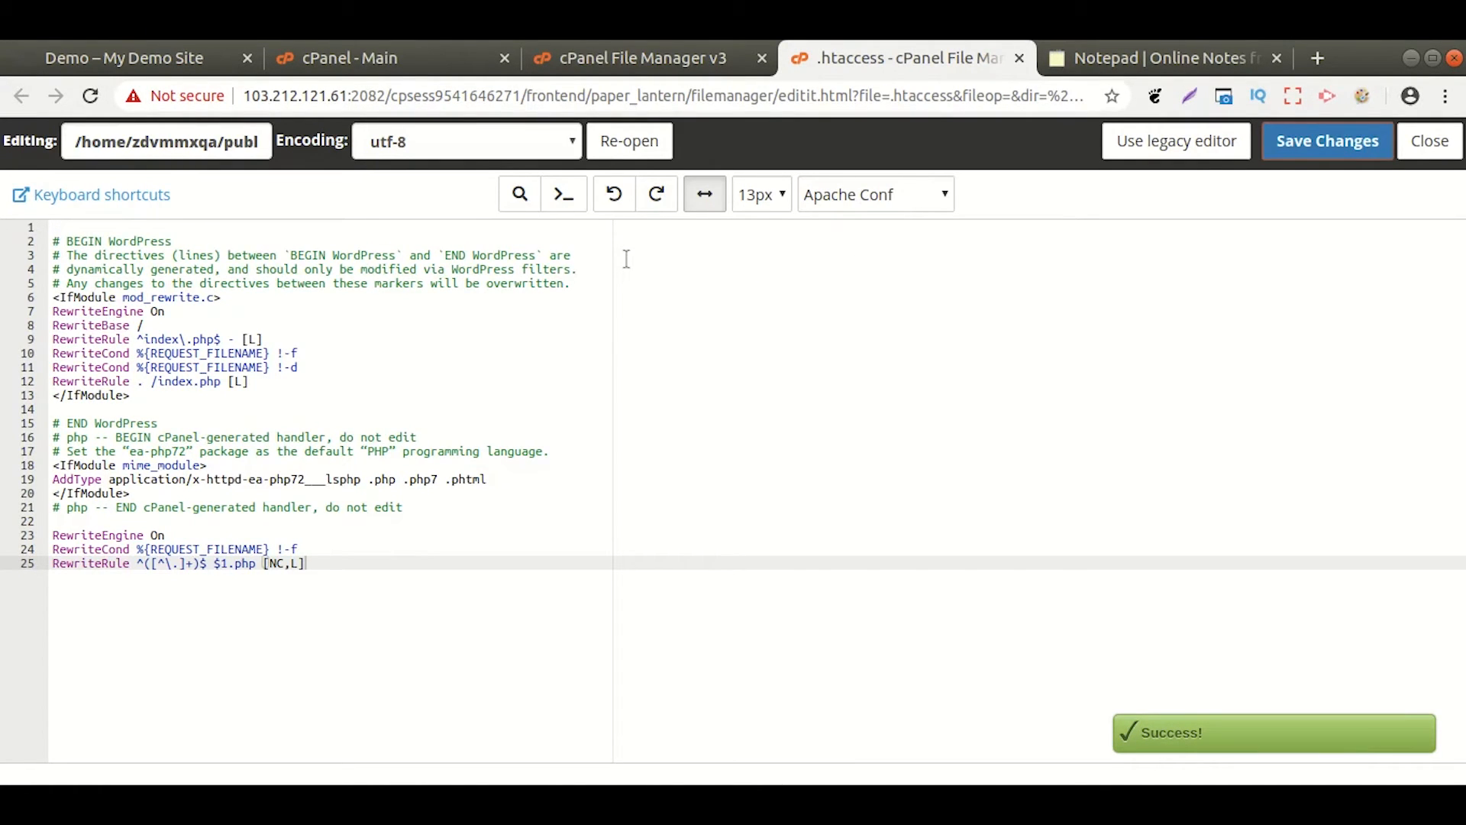
pyautogui.moveTo(123, 58)
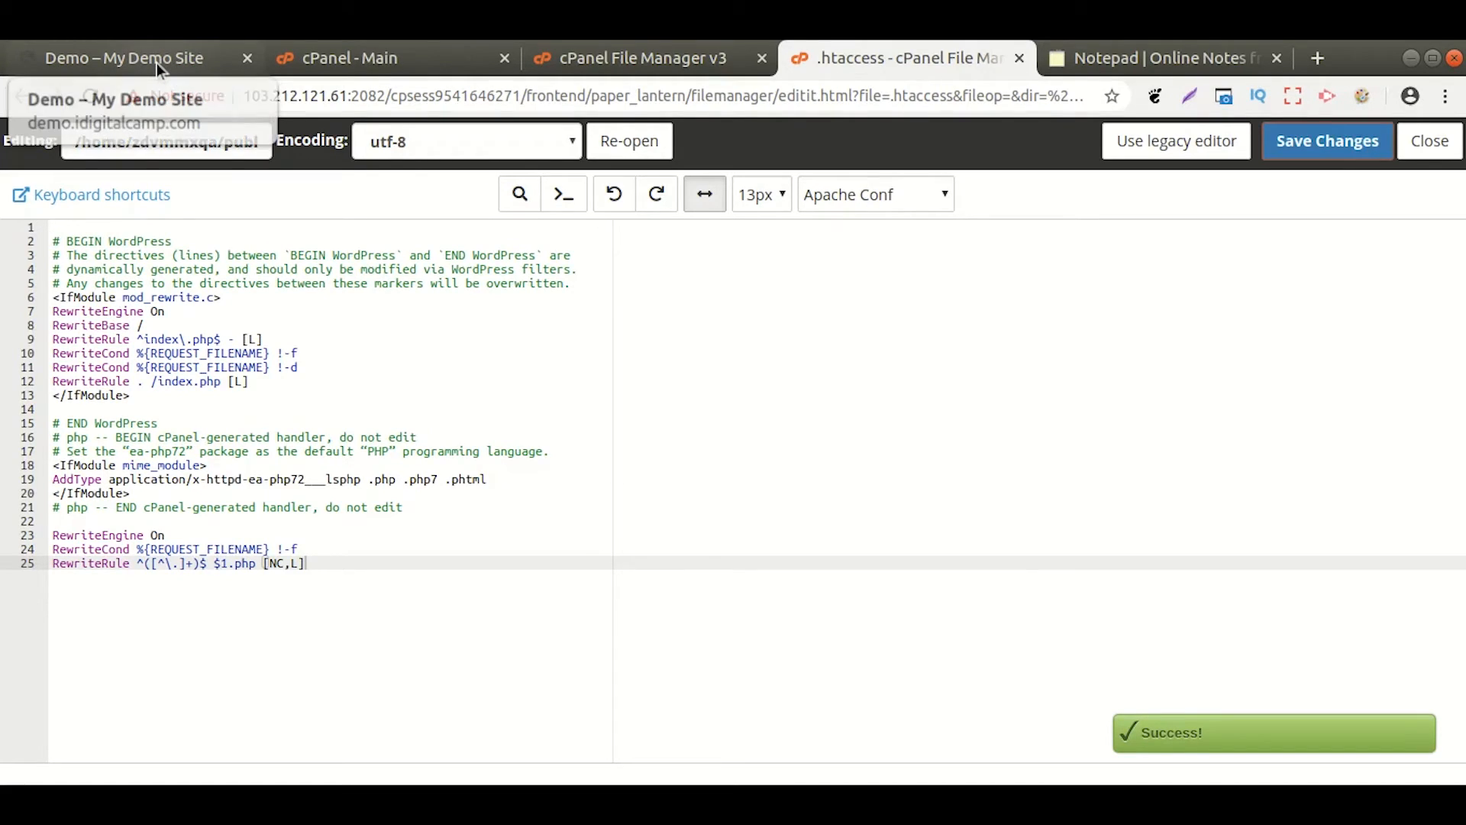
# Step: Confirm the demo site now reports a secure connection with a valid certificate
pyautogui.click(122, 56)
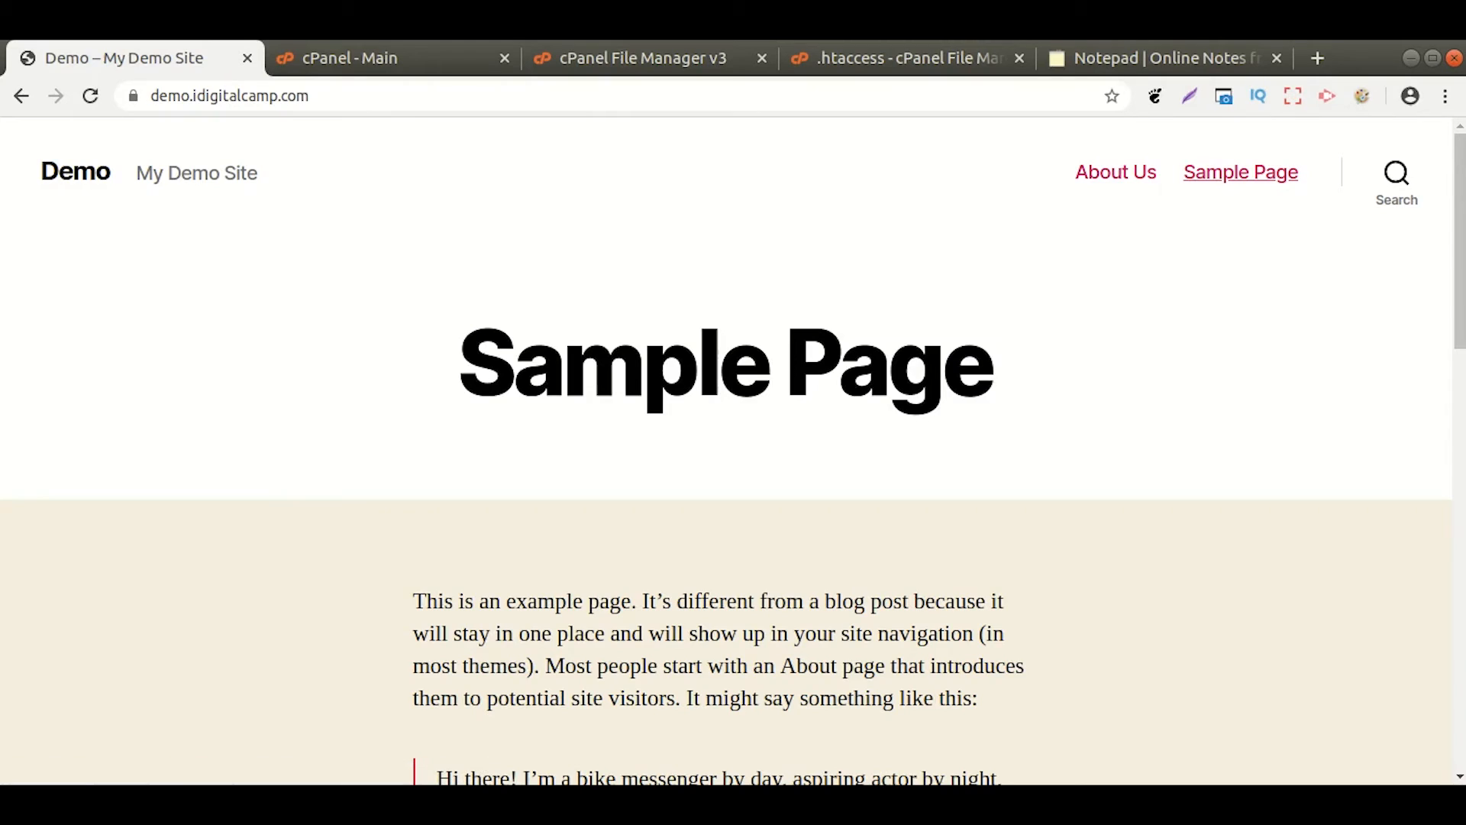
pyautogui.click(133, 95)
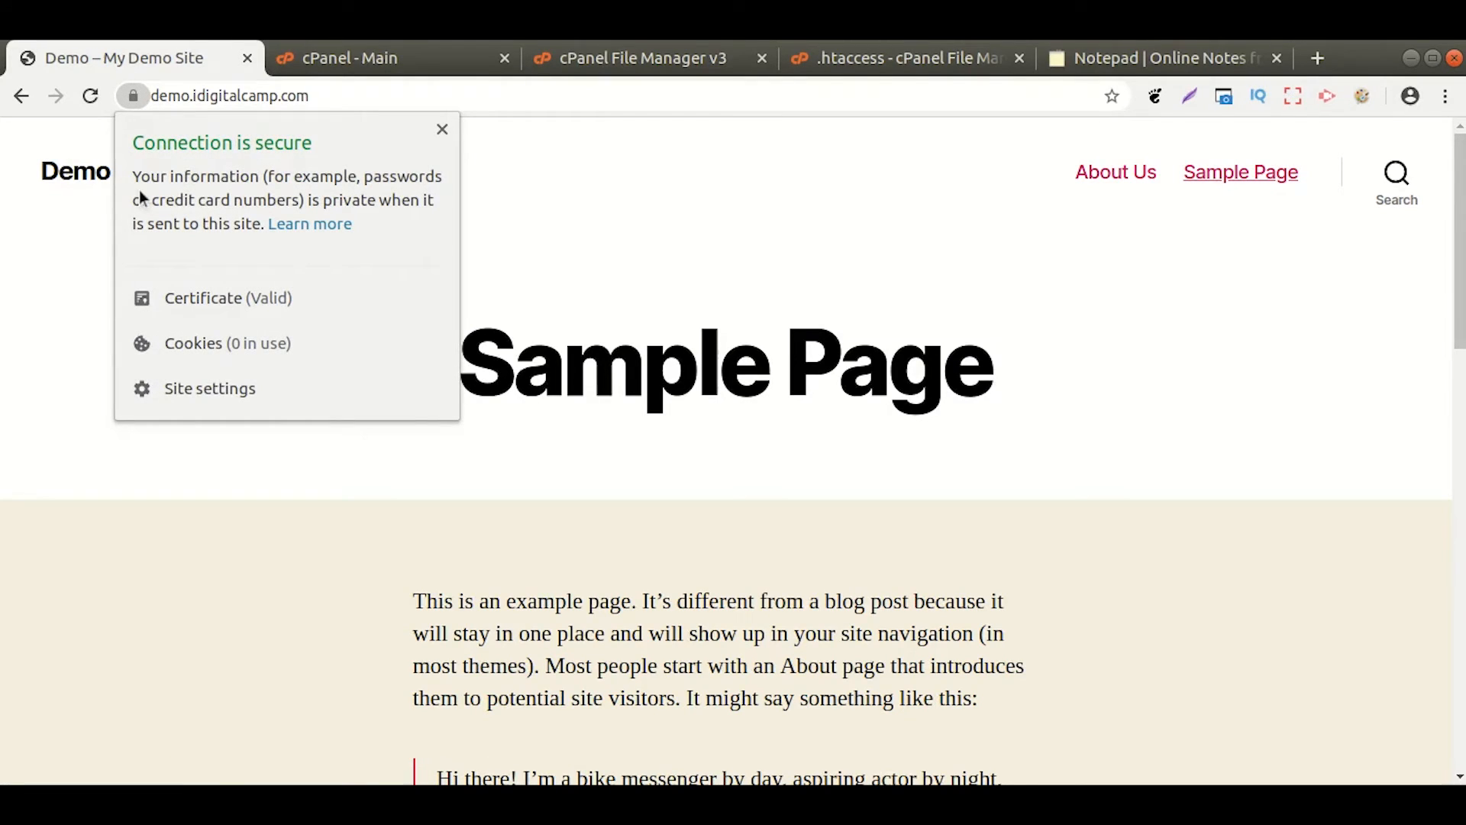